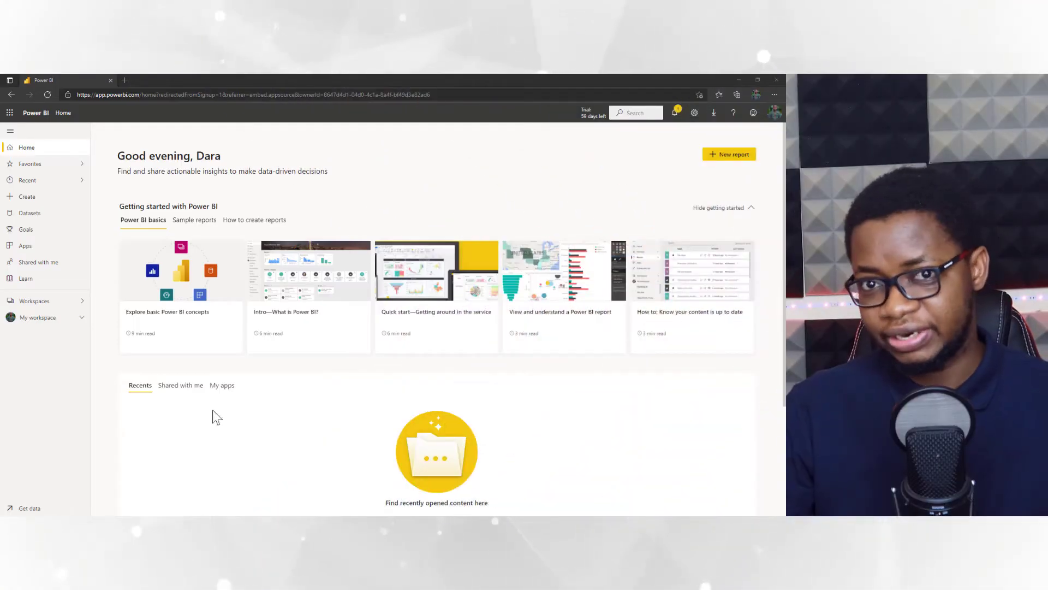
- Scroll to Recommended apps and open the Github Repository Usage tile
{"action": "scroll", "scroll_direction": "down", "scroll_amount": 3}
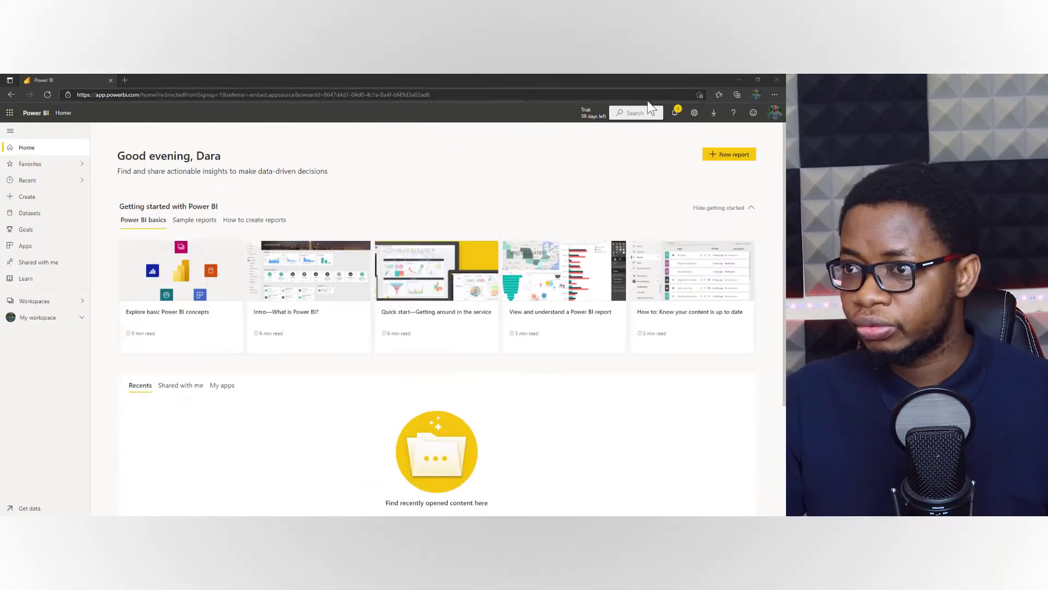
{"action": "scroll", "scroll_direction": "down", "scroll_amount": 3}
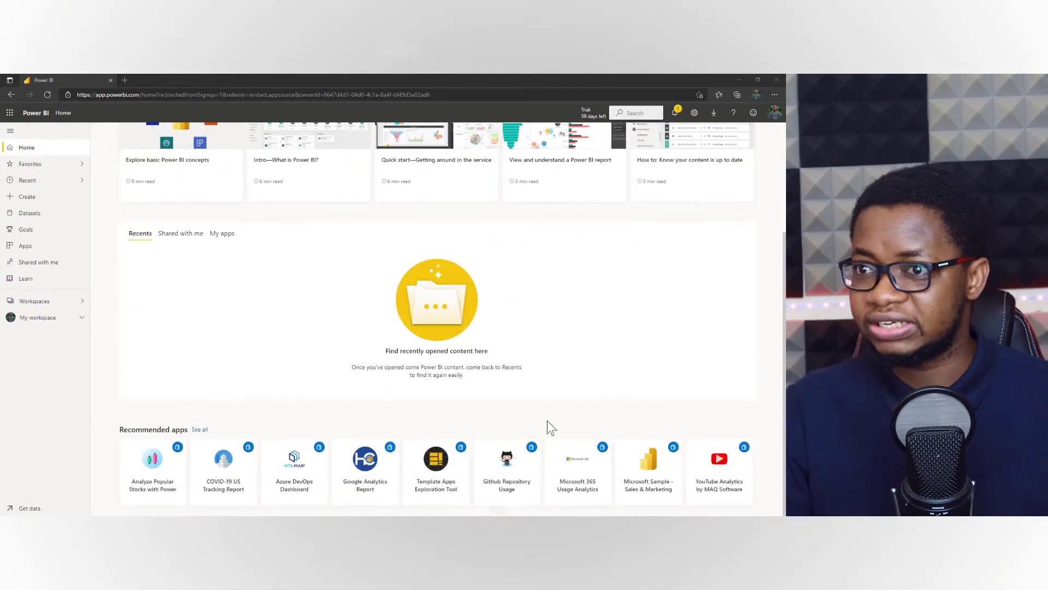
{"action": "left_click", "coordinate": [506, 465]}
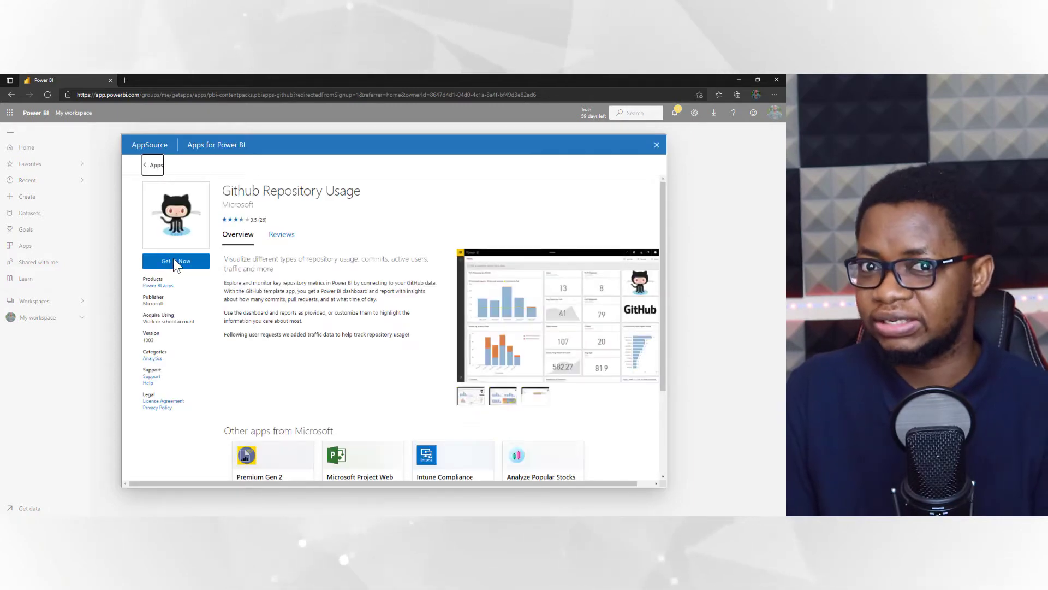
- Get the app, grant the account-information permission, and confirm installation
{"action": "left_click", "coordinate": [176, 261]}
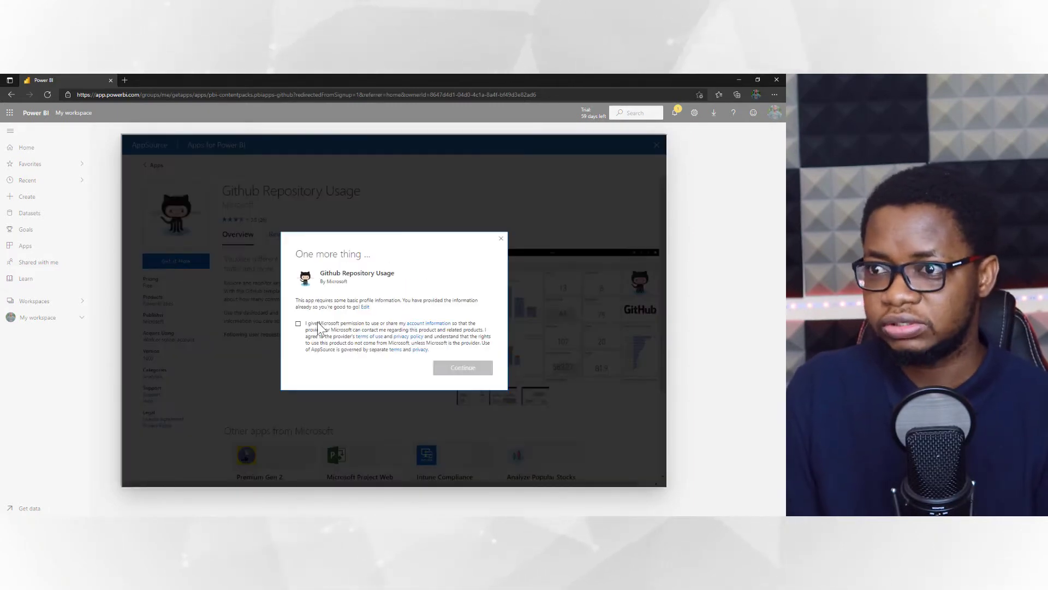
{"action": "left_click", "coordinate": [300, 324]}
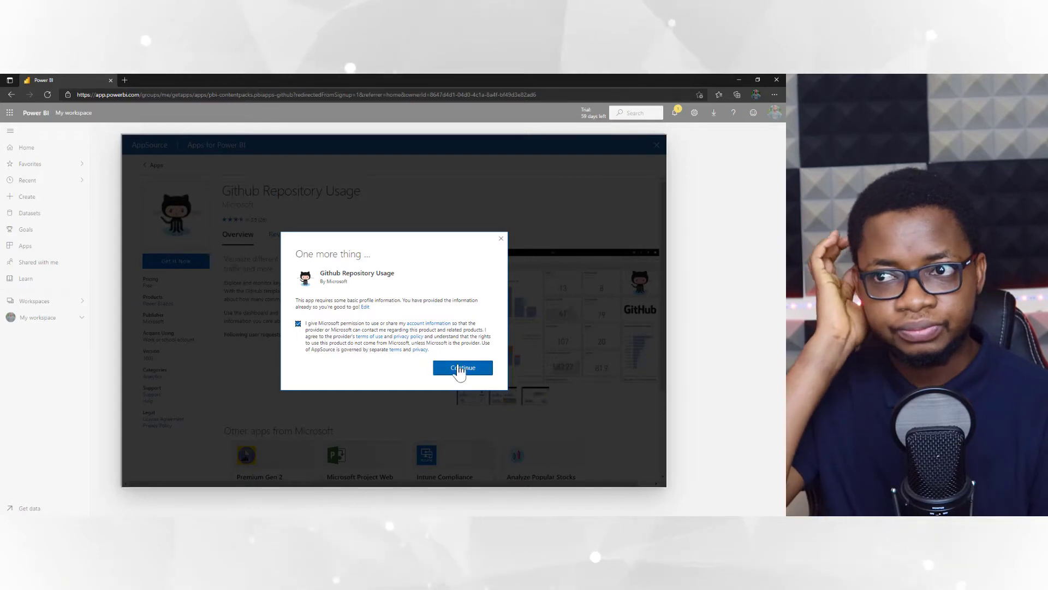
{"action": "left_click", "coordinate": [463, 368]}
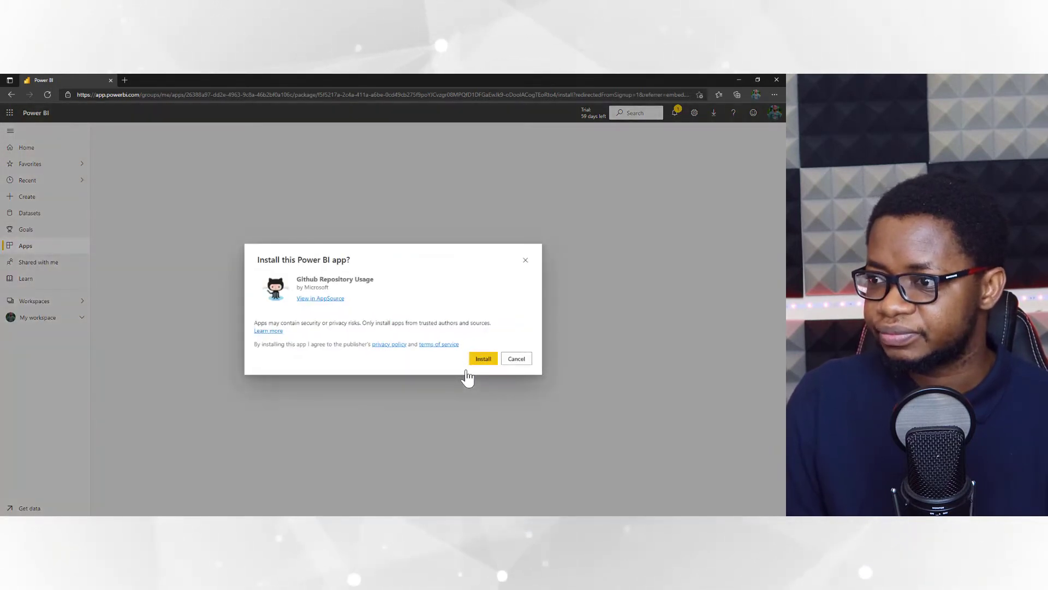
{"action": "mouse_move", "coordinate": [471, 324]}
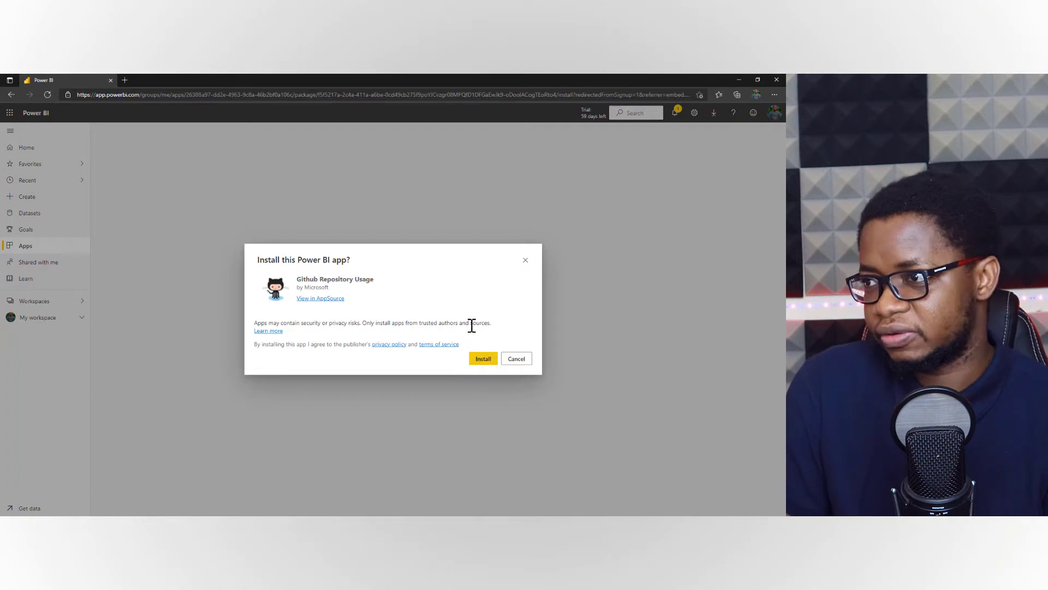
{"action": "left_click", "coordinate": [483, 358]}
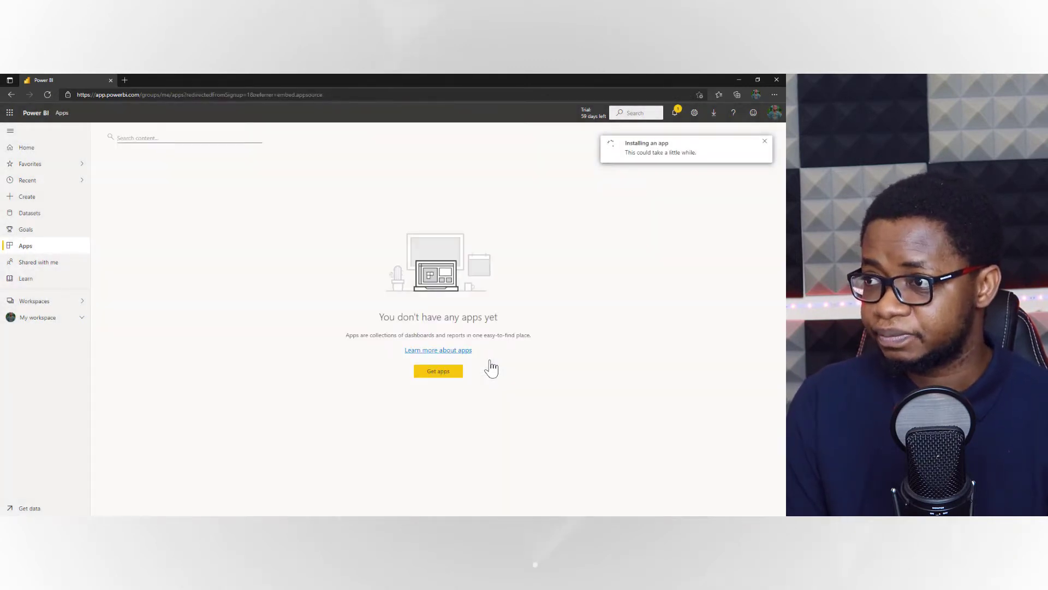
{"action": "mouse_move", "coordinate": [682, 141]}
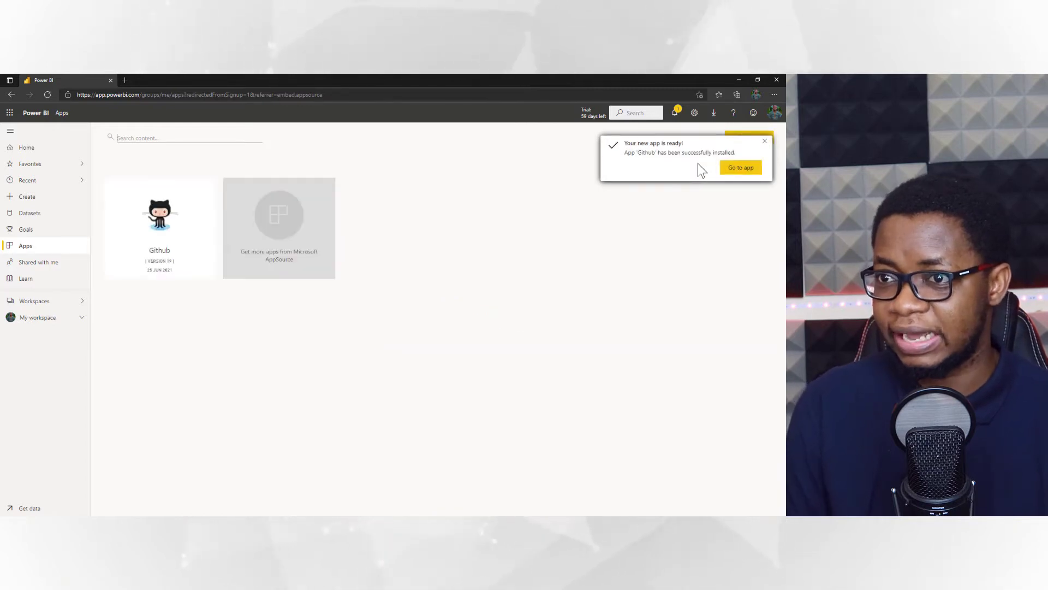
{"action": "mouse_move", "coordinate": [159, 225]}
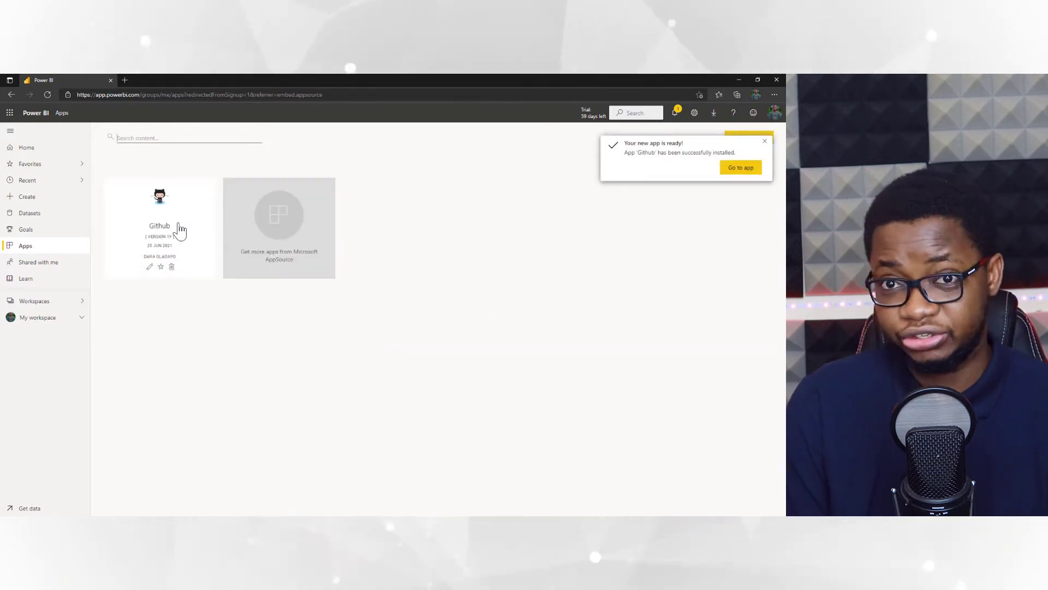
- Open the newly installed Github app from the Apps page to load its sample dashboard
{"action": "left_click", "coordinate": [160, 214]}
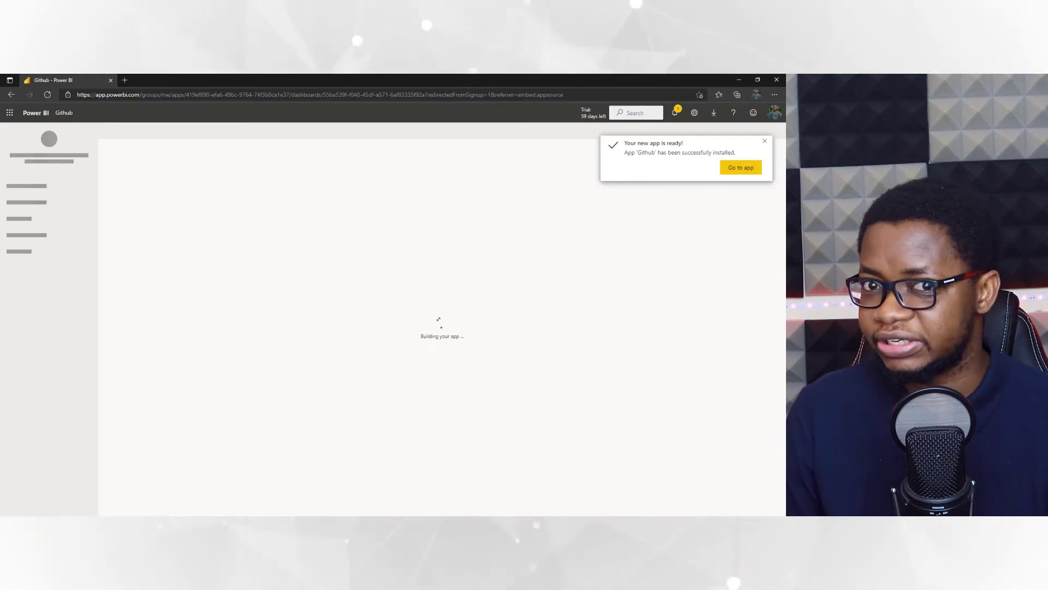
{"action": "left_click", "coordinate": [741, 167]}
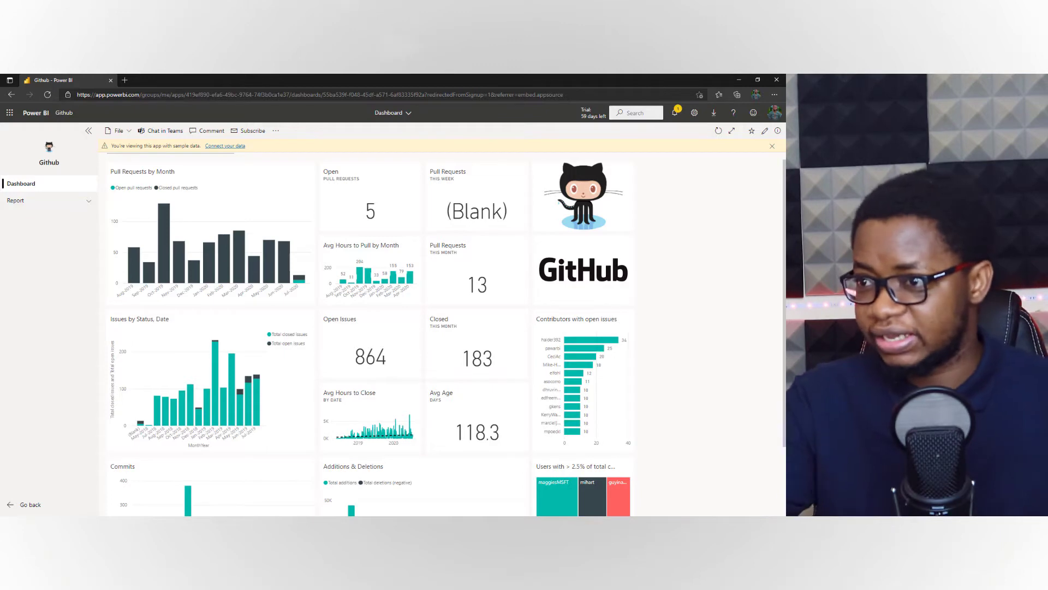
{"action": "scroll", "scroll_direction": "down", "scroll_amount": 3}
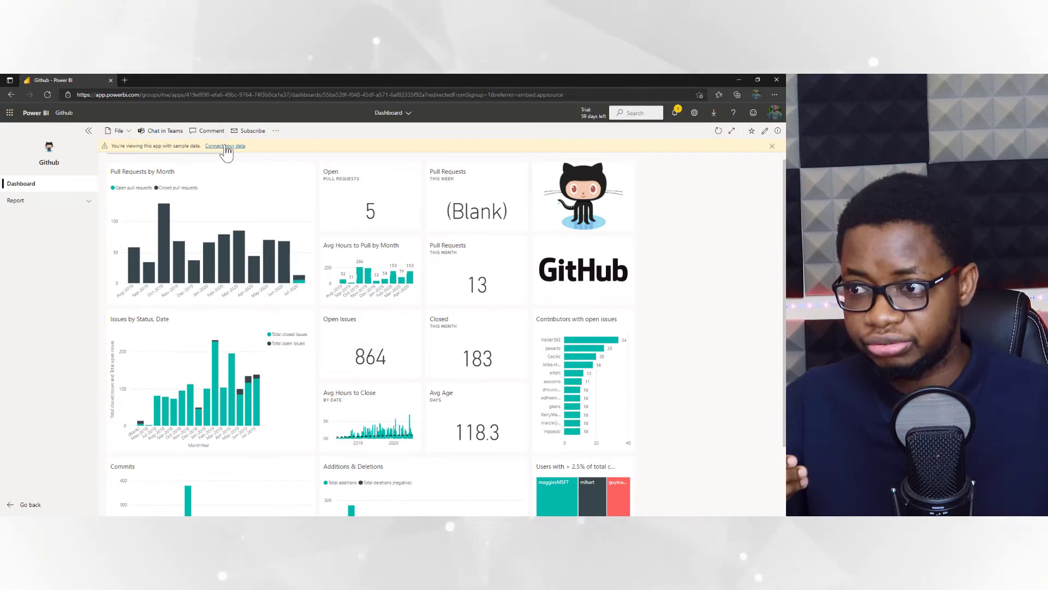
{"action": "left_click", "coordinate": [224, 146]}
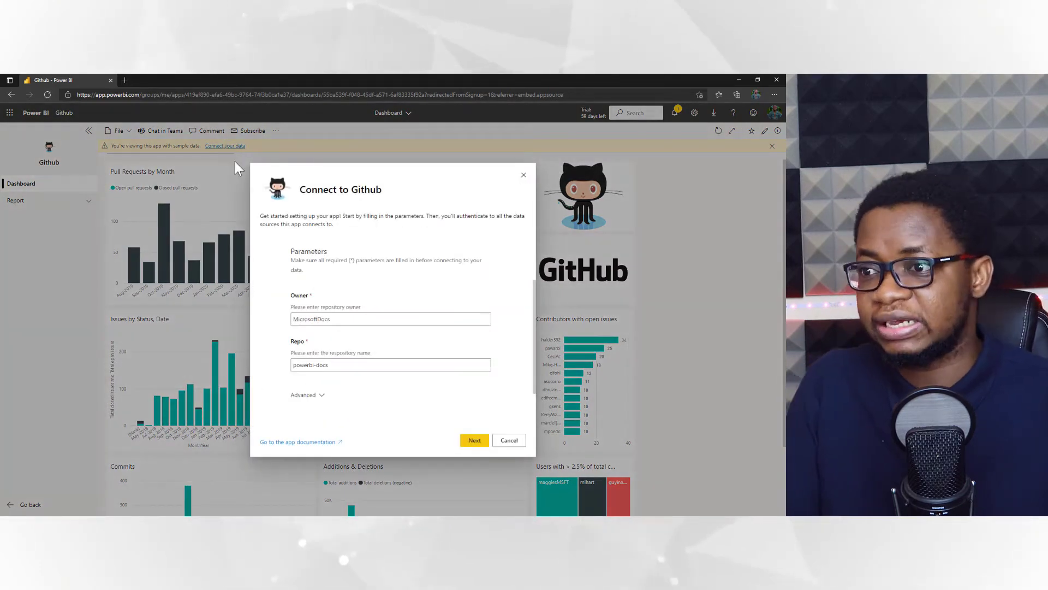
{"action": "left_click", "coordinate": [391, 319]}
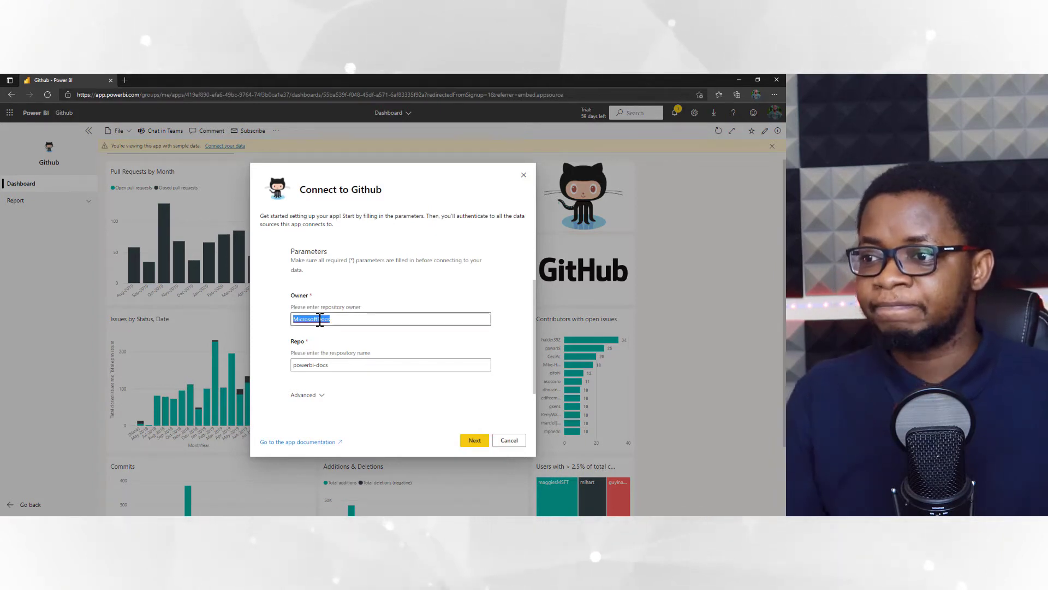
{"action": "type", "text": "DaraOlad"}
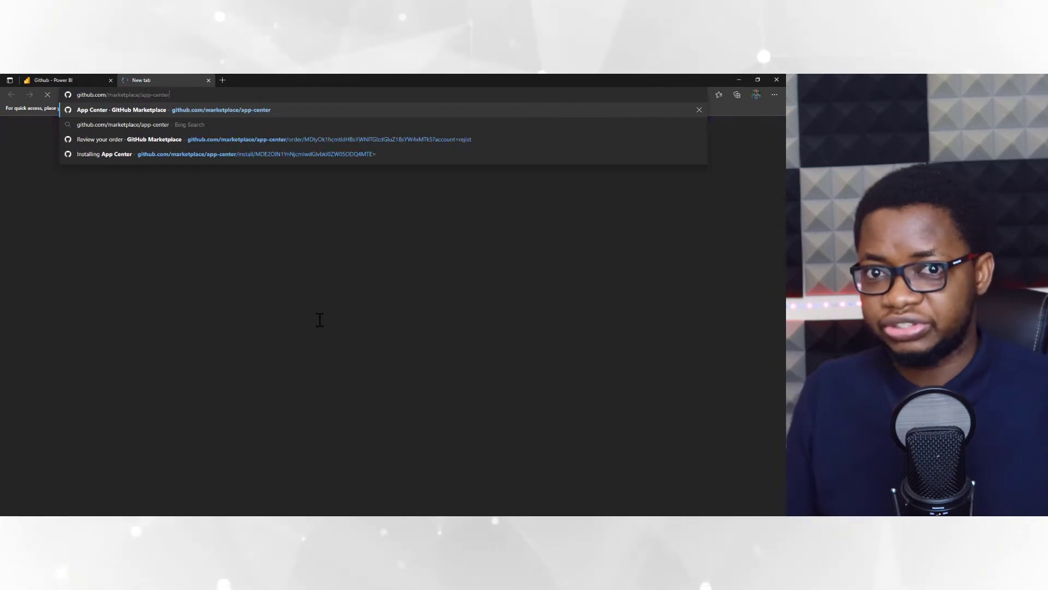
- Browse to the GitHub profile, open practical-project-sample-nc and select its name
{"action": "type", "text": "github.com/daraoladapo"}
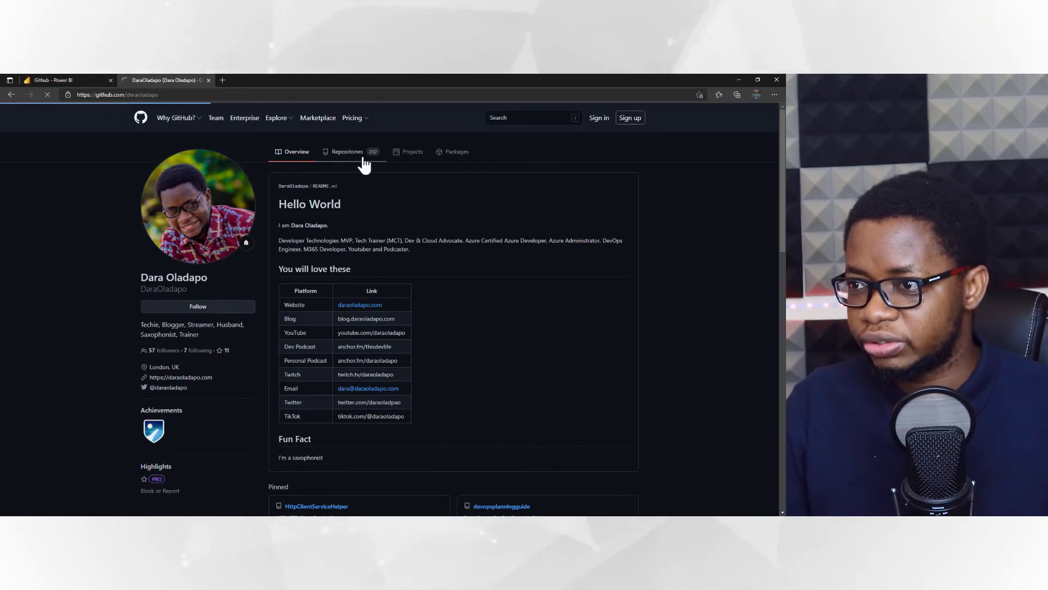
{"action": "left_click", "coordinate": [346, 150]}
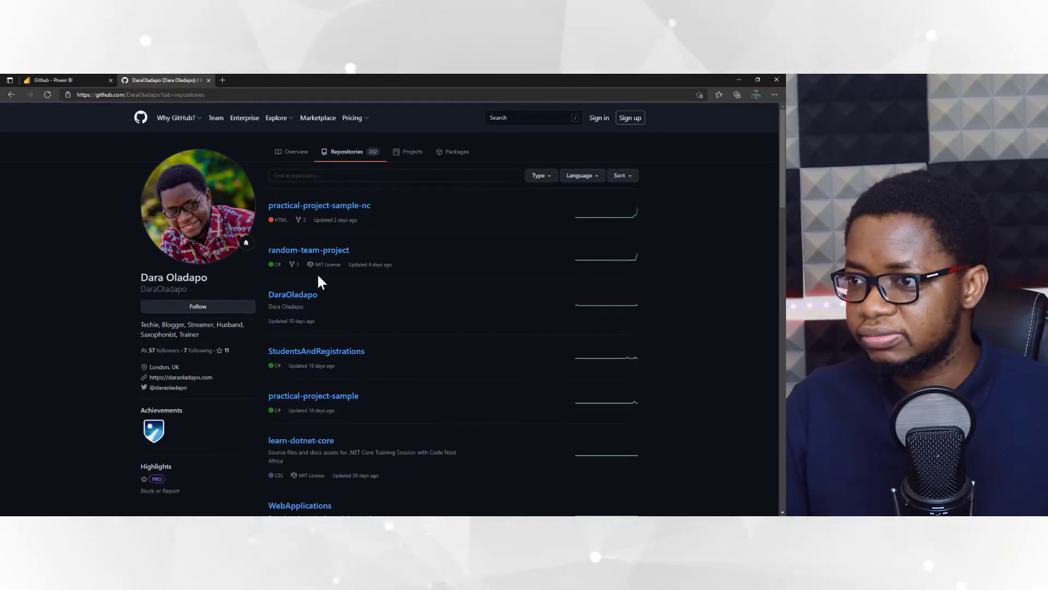
{"action": "mouse_move", "coordinate": [318, 381]}
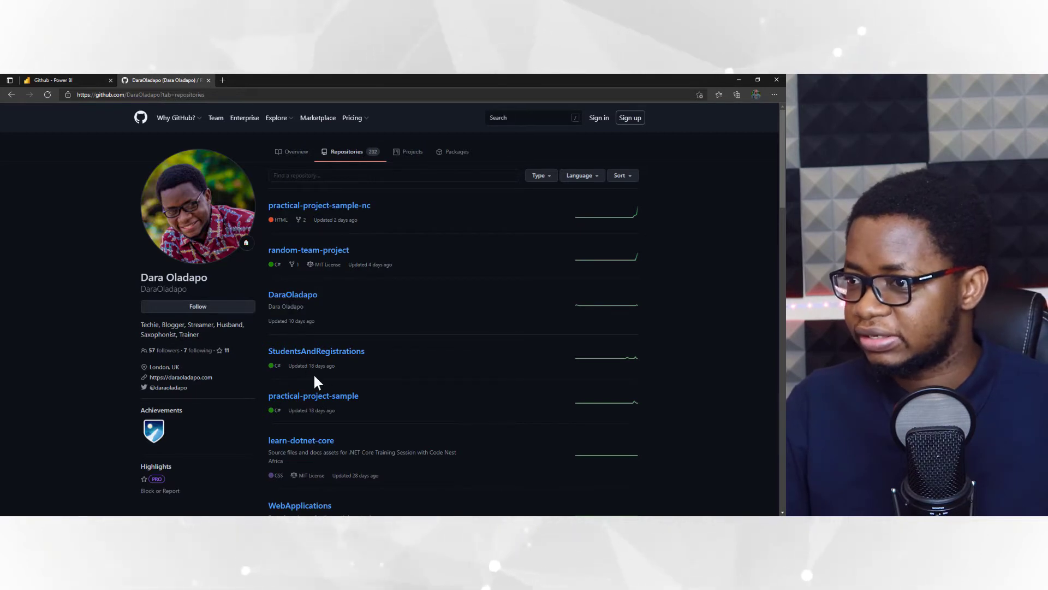
{"action": "left_click", "coordinate": [319, 205]}
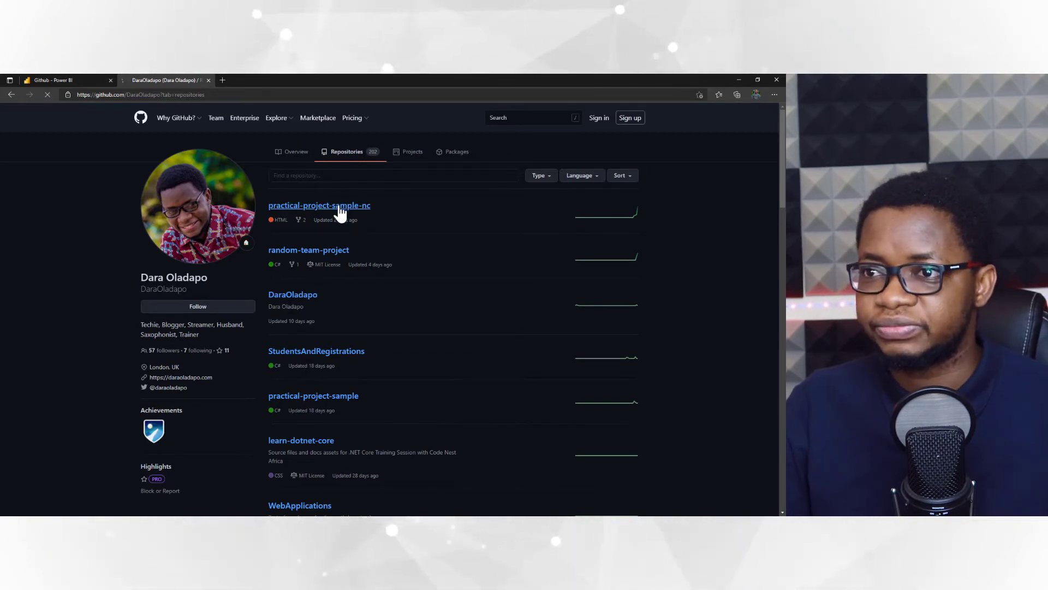
{"action": "left_click", "coordinate": [319, 205]}
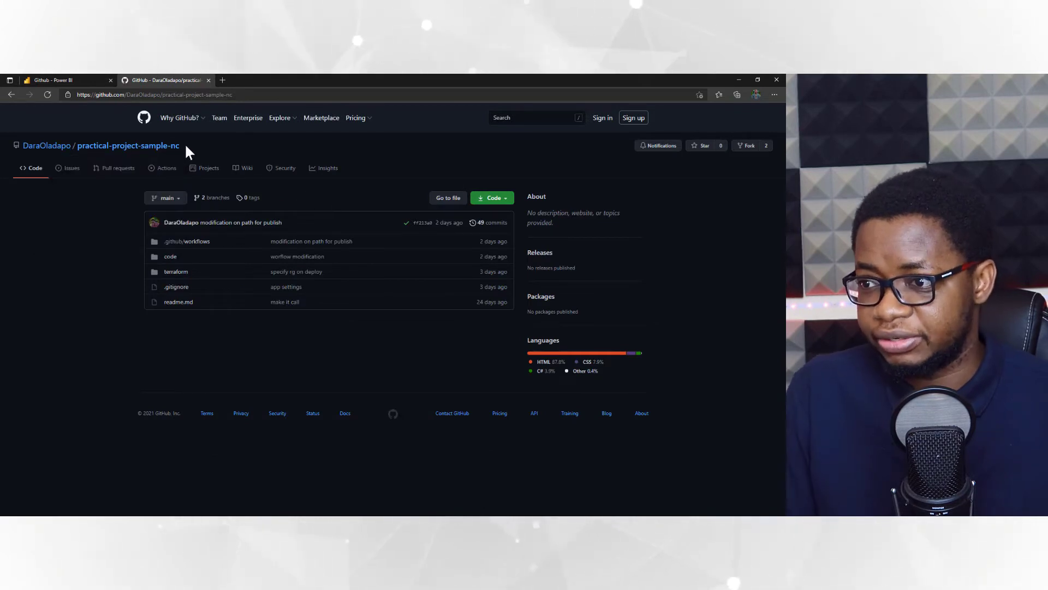
{"action": "double_click", "coordinate": [128, 145]}
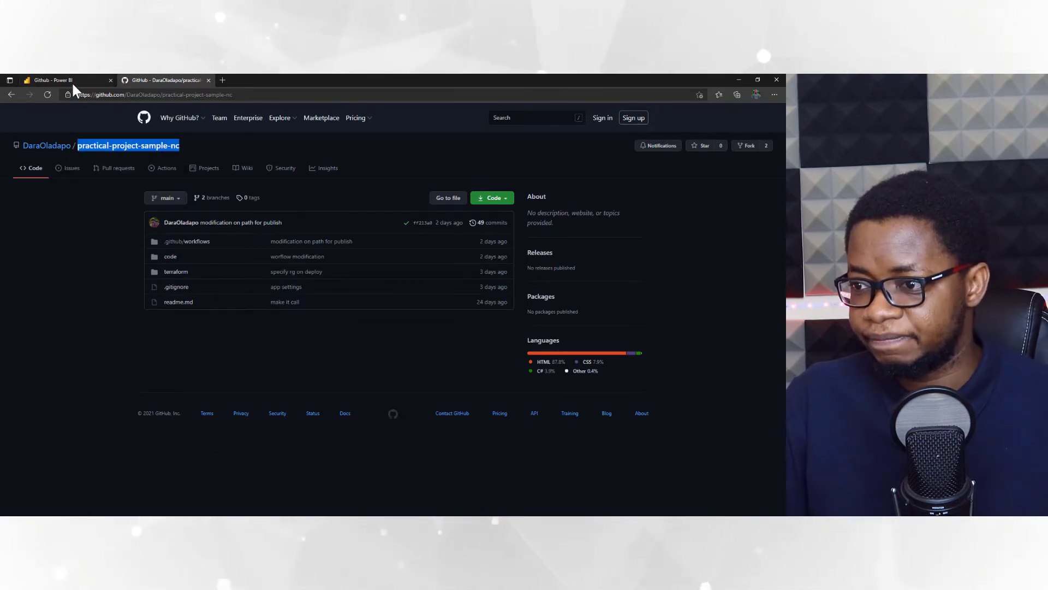
- Set Repo to practical-project-sample-nc, proceed, and begin Sign in and connect
{"action": "left_click", "coordinate": [50, 80]}
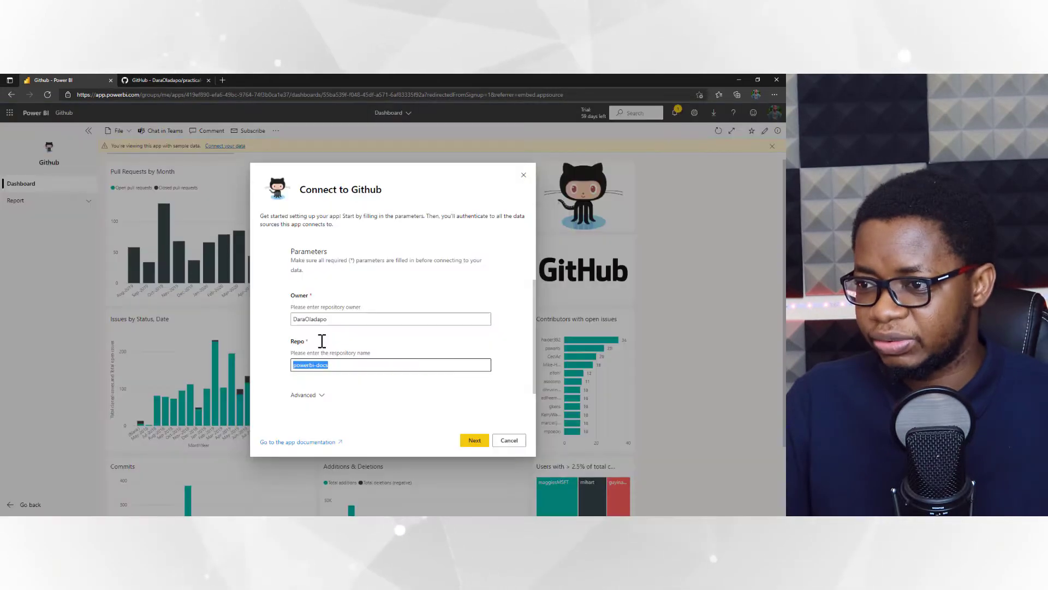
{"action": "type", "text": "practical-project-sample-nc"}
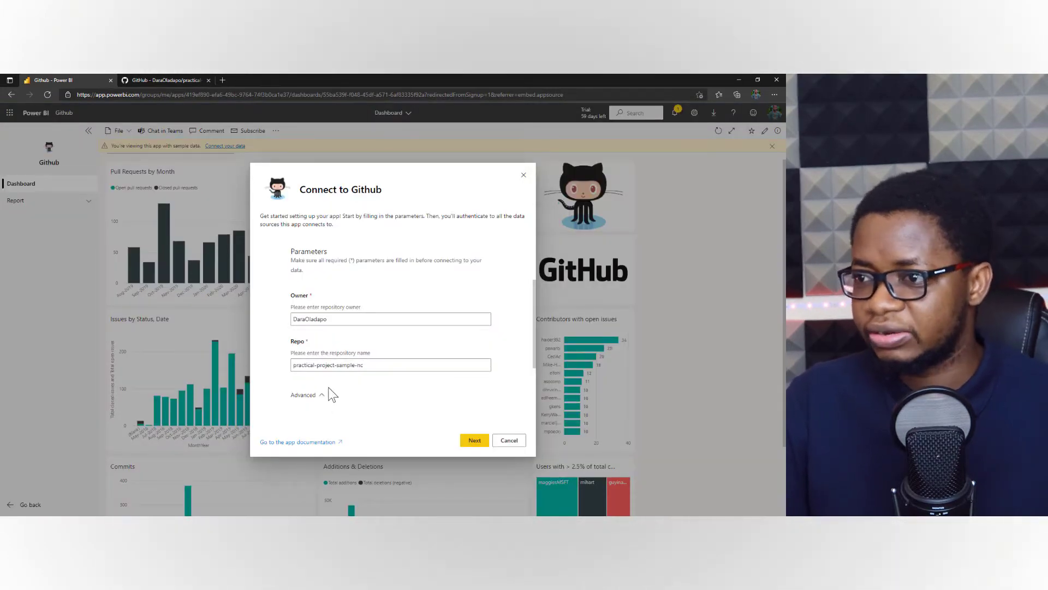
{"action": "left_click", "coordinate": [305, 395]}
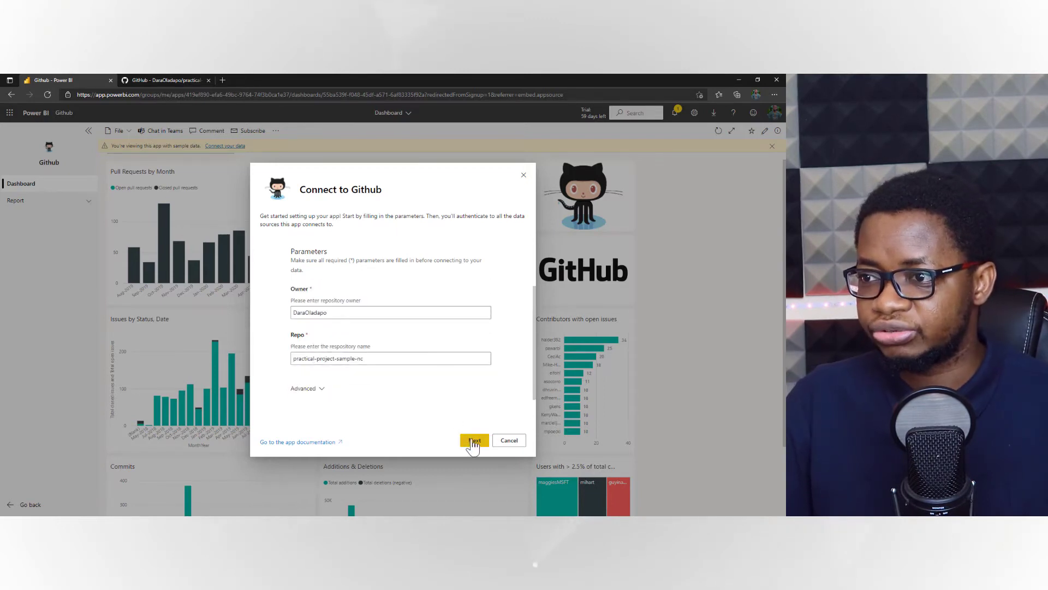
{"action": "left_click", "coordinate": [474, 440]}
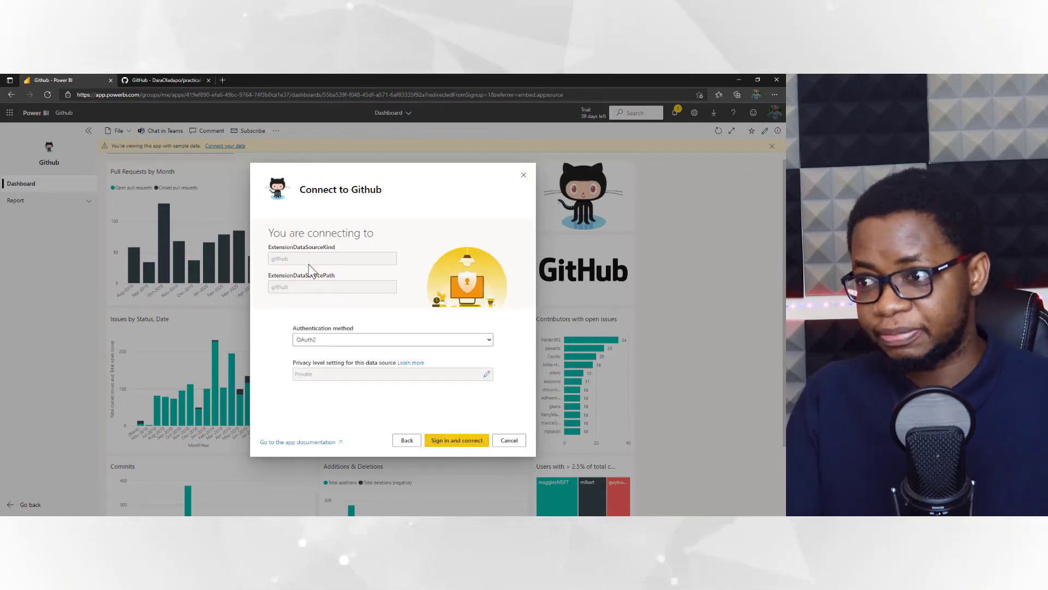
{"action": "mouse_move", "coordinate": [422, 418]}
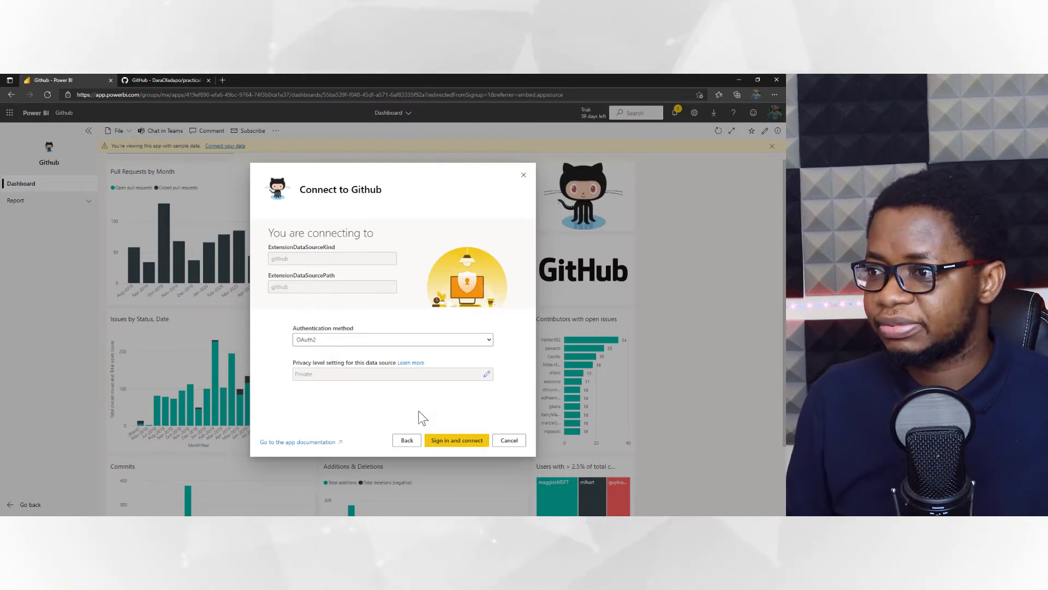
{"action": "left_click", "coordinate": [456, 440]}
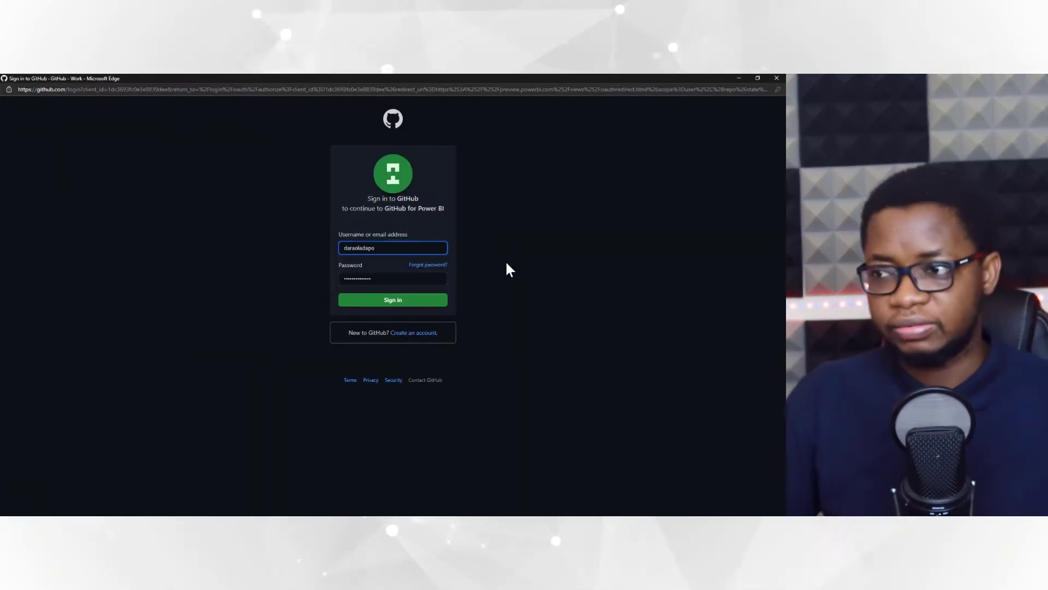
- Sign in to GitHub and enter the two-factor code to reach the authorize page
{"action": "left_click", "coordinate": [392, 299]}
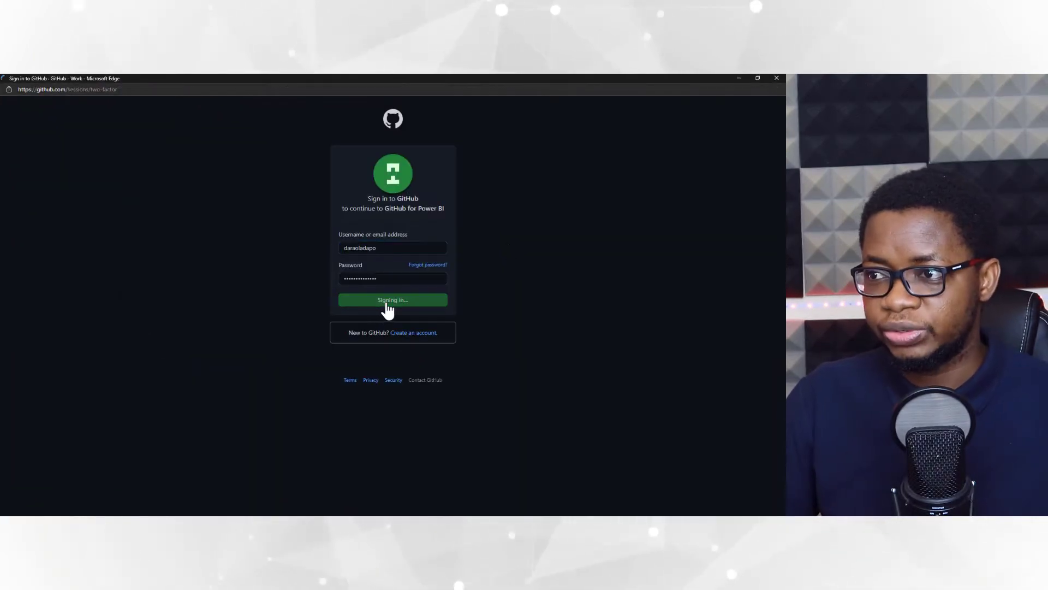
{"action": "left_click", "coordinate": [392, 300]}
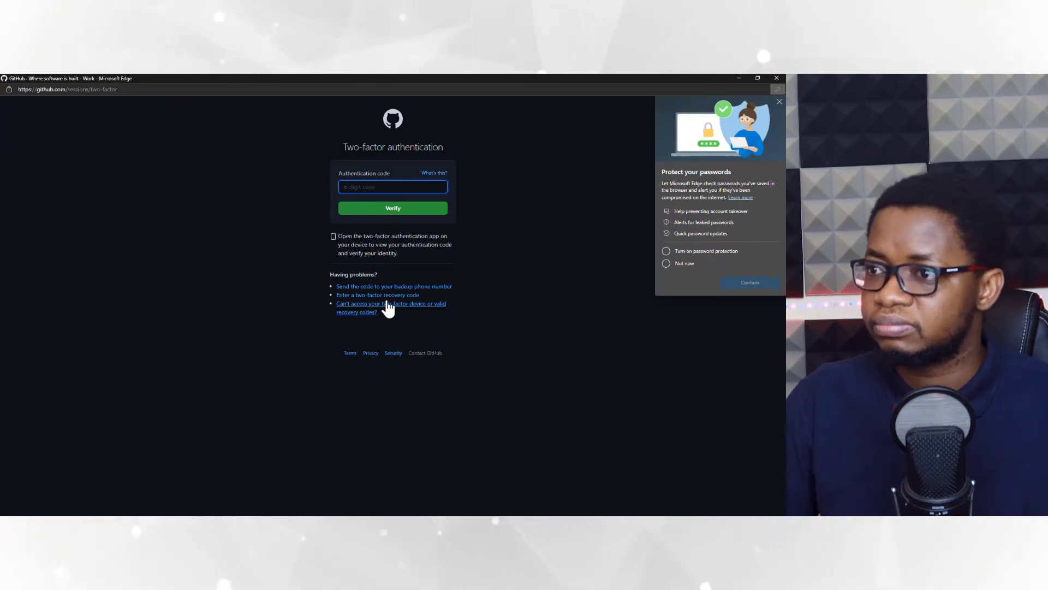
{"action": "left_click", "coordinate": [392, 186]}
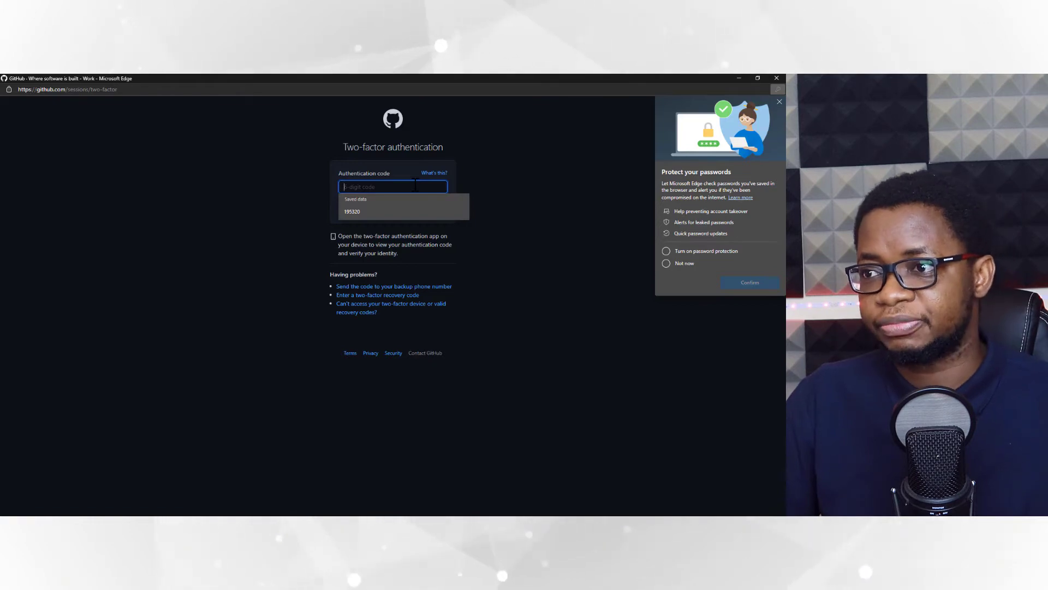
{"action": "type", "text": "527"}
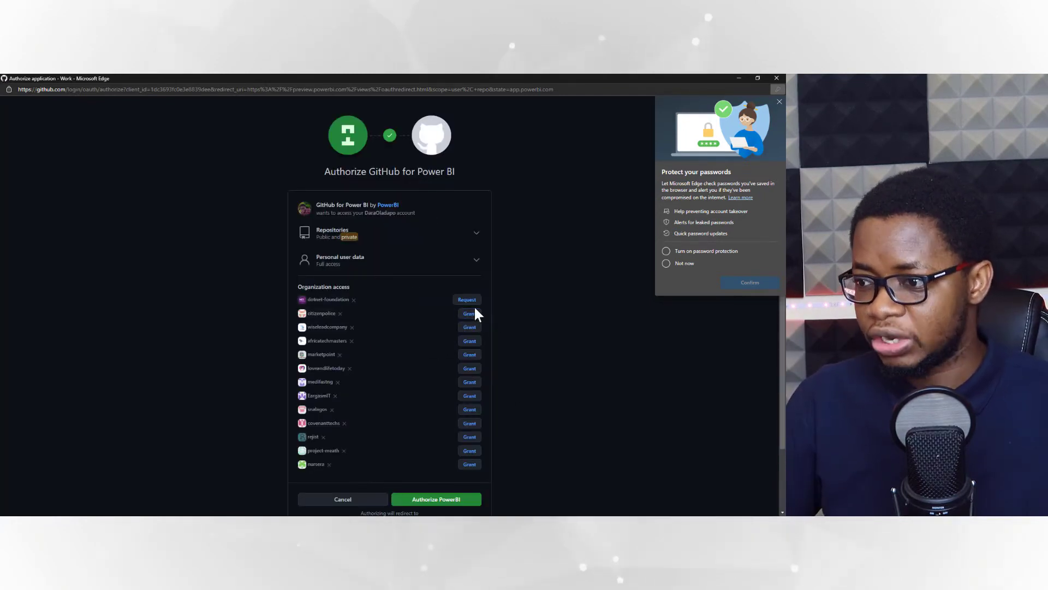
{"action": "mouse_move", "coordinate": [528, 377]}
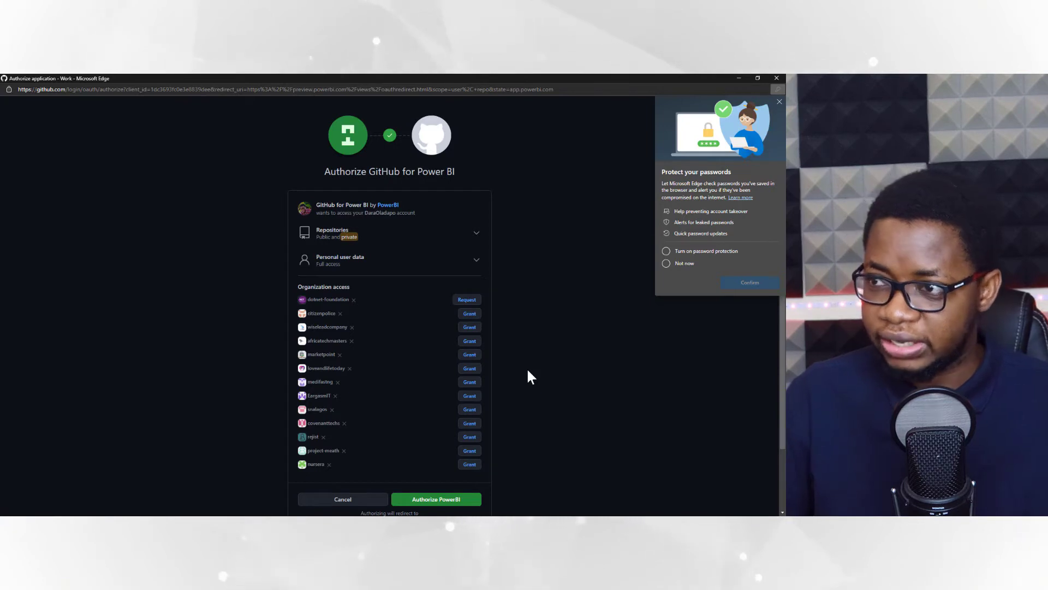
{"action": "mouse_move", "coordinate": [530, 350]}
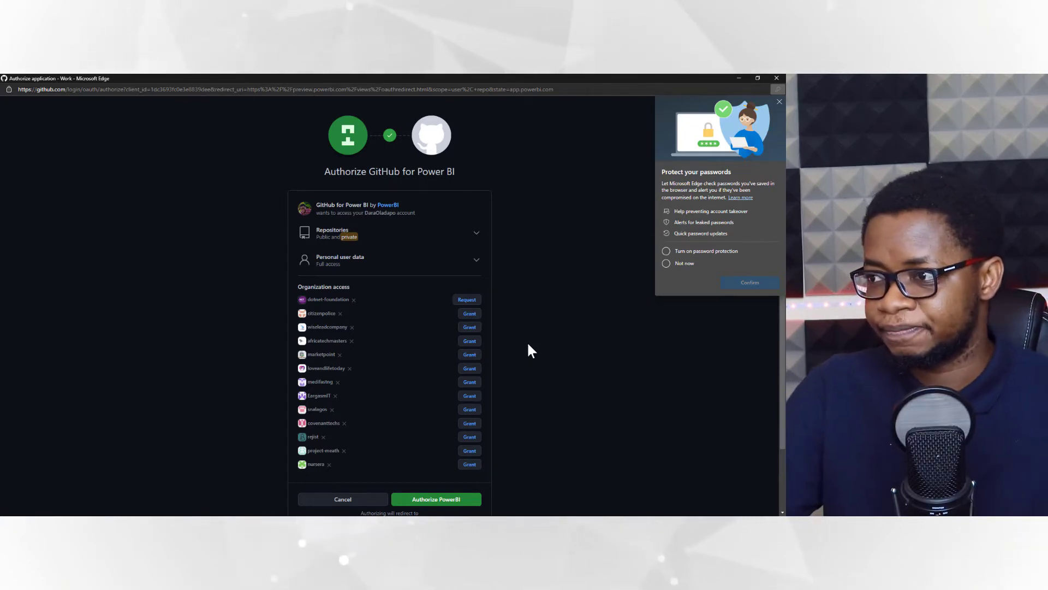
{"action": "mouse_move", "coordinate": [435, 499]}
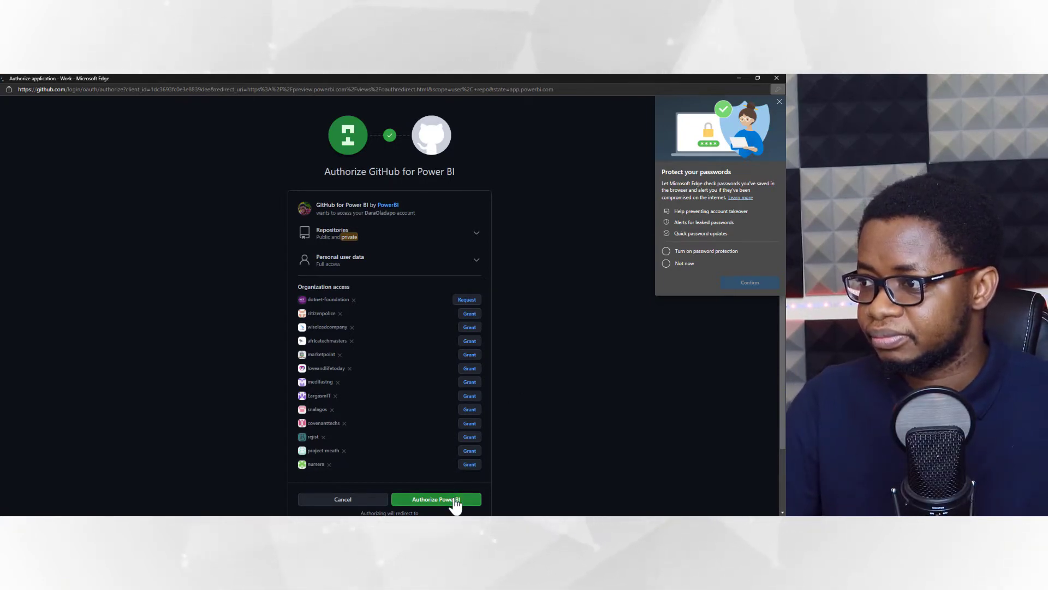
- Authorize Power BI on GitHub and confirm Edge's password protection prompt
{"action": "left_click", "coordinate": [436, 499]}
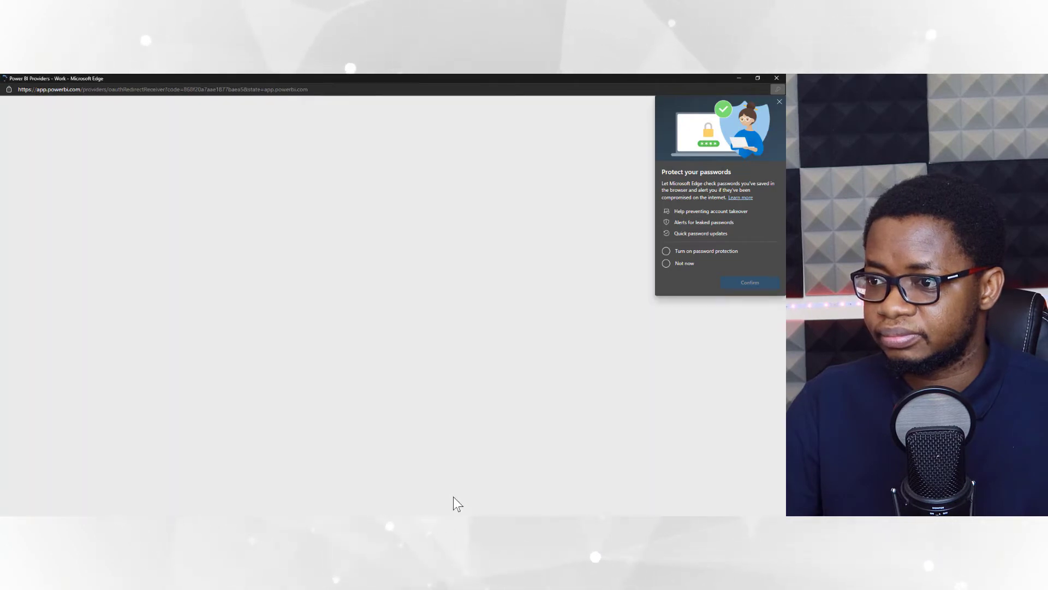
{"action": "left_click", "coordinate": [666, 251]}
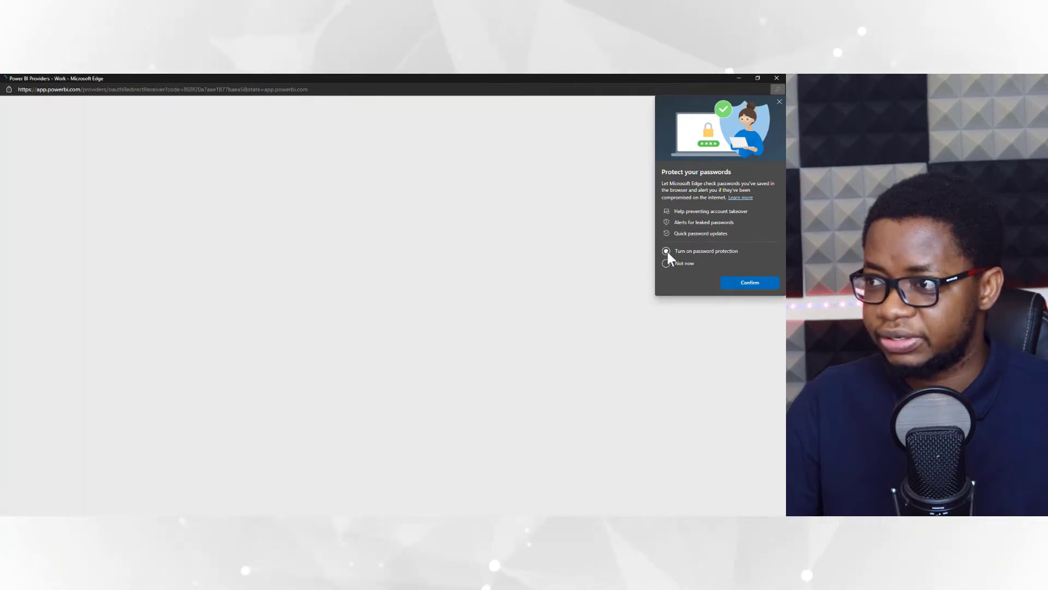
{"action": "left_click", "coordinate": [749, 281]}
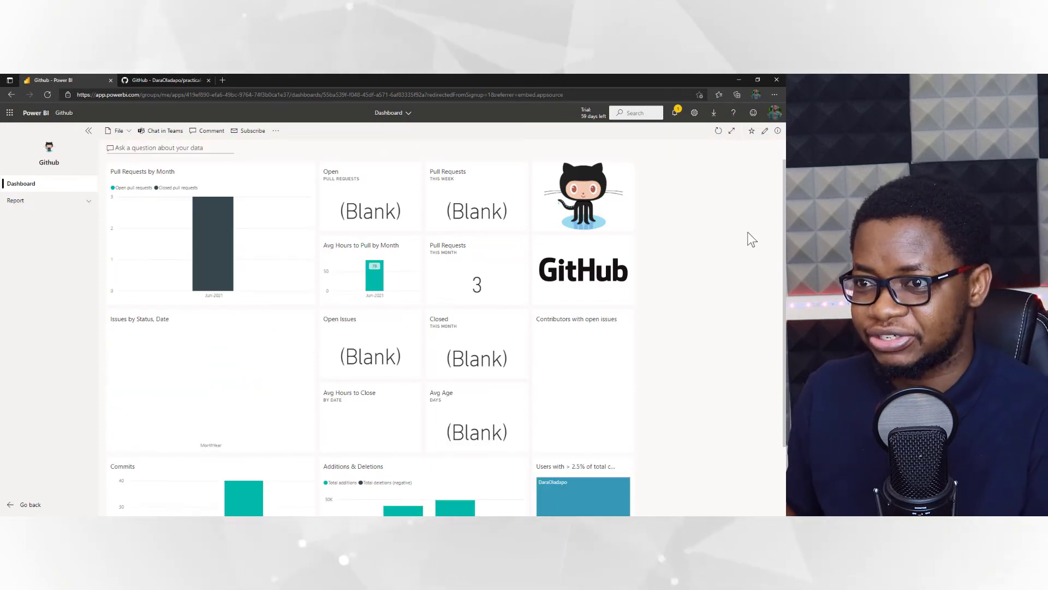
{"action": "scroll", "scroll_direction": "down", "scroll_amount": 3}
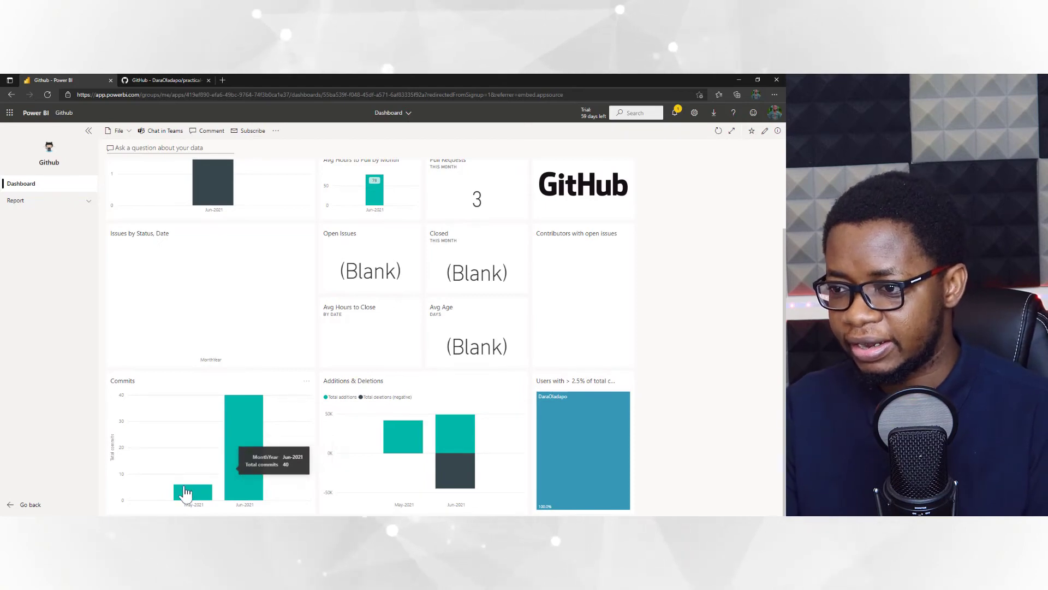
{"action": "mouse_move", "coordinate": [397, 439]}
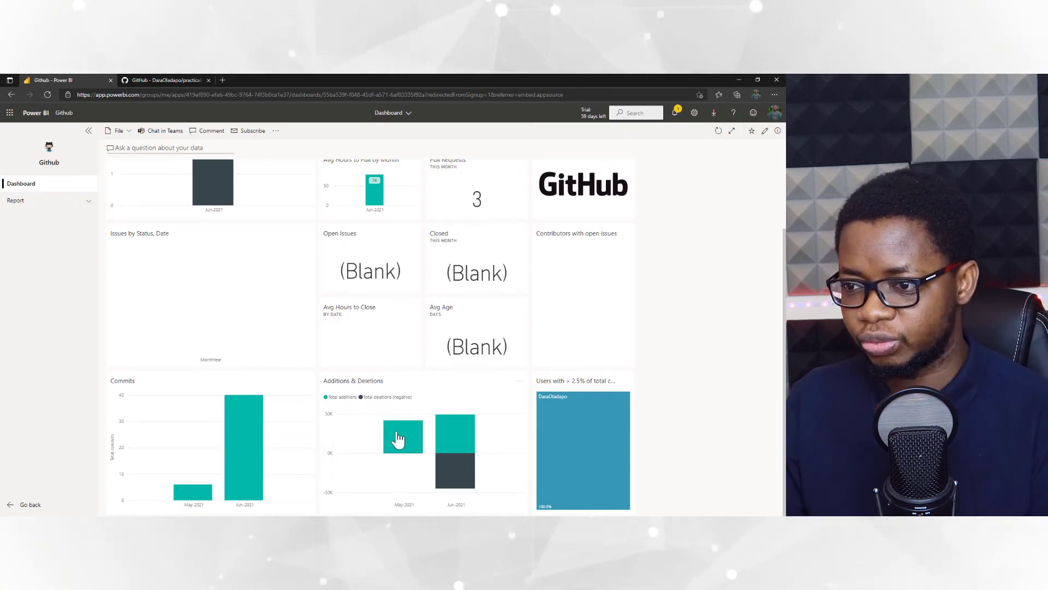
{"action": "mouse_move", "coordinate": [583, 448]}
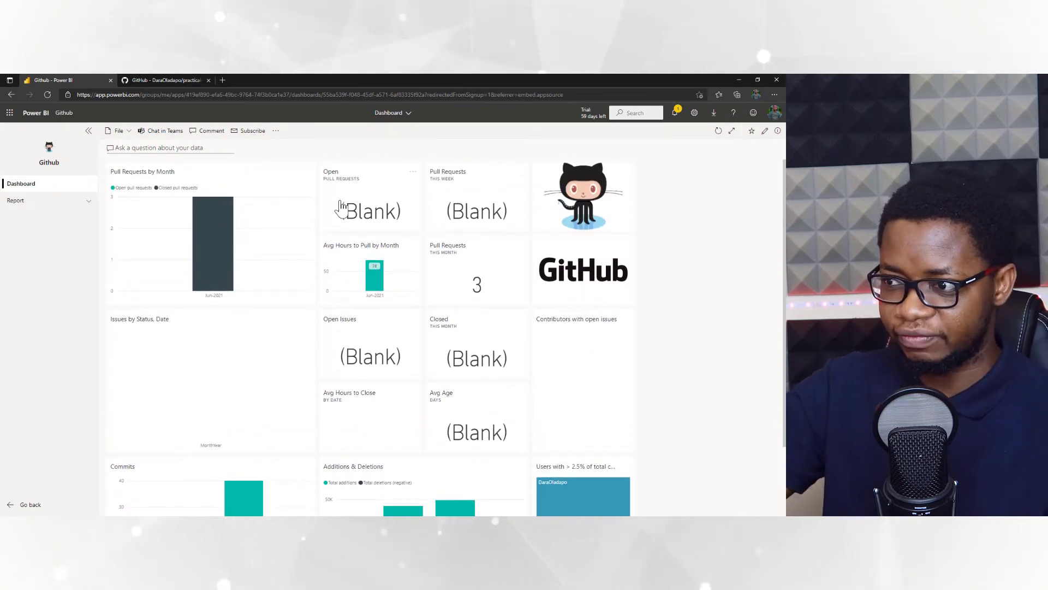
{"action": "mouse_move", "coordinate": [372, 211]}
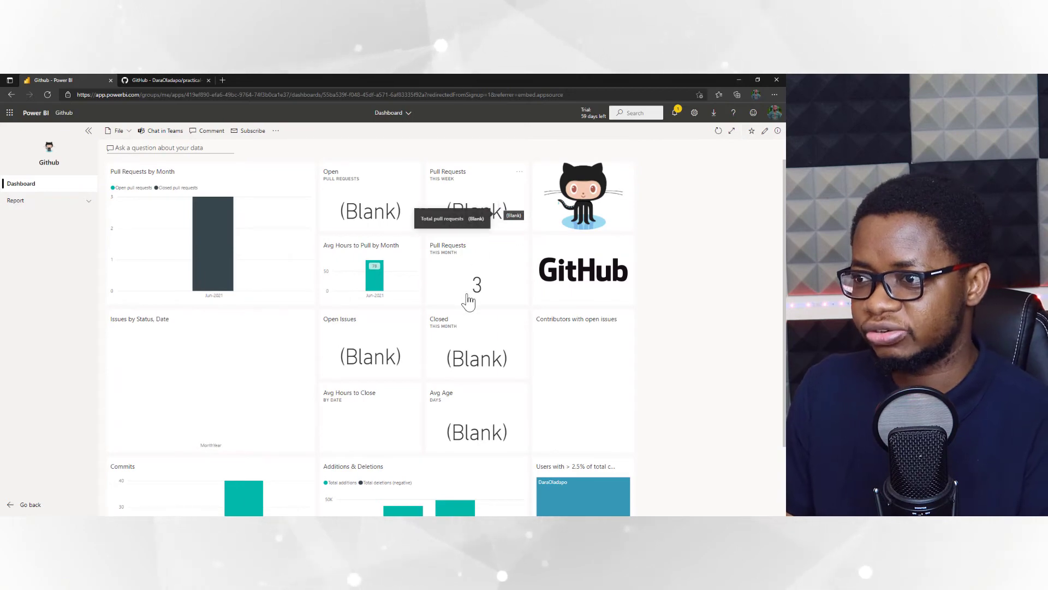
{"action": "mouse_move", "coordinate": [567, 371]}
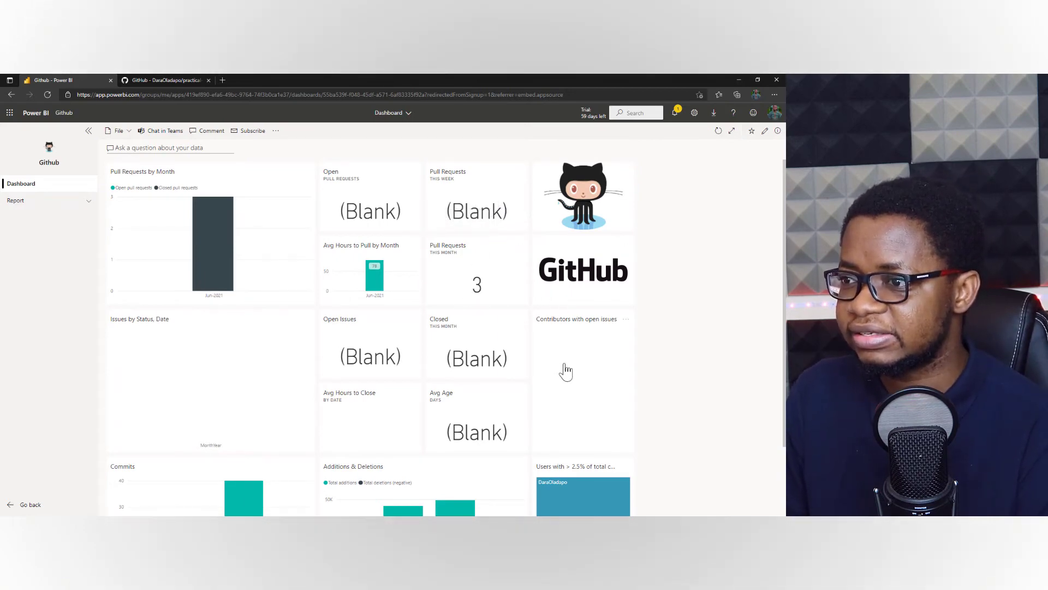
{"action": "scroll", "scroll_direction": "down", "scroll_amount": 3}
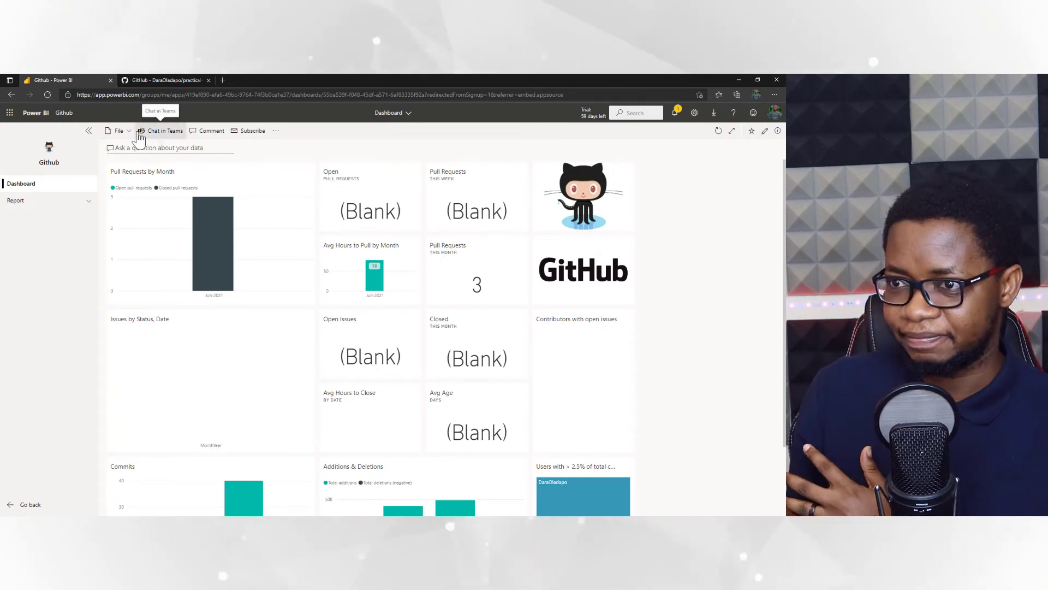
- Expand Report in the navigation pane and open the Traffic page
{"action": "left_click", "coordinate": [119, 130]}
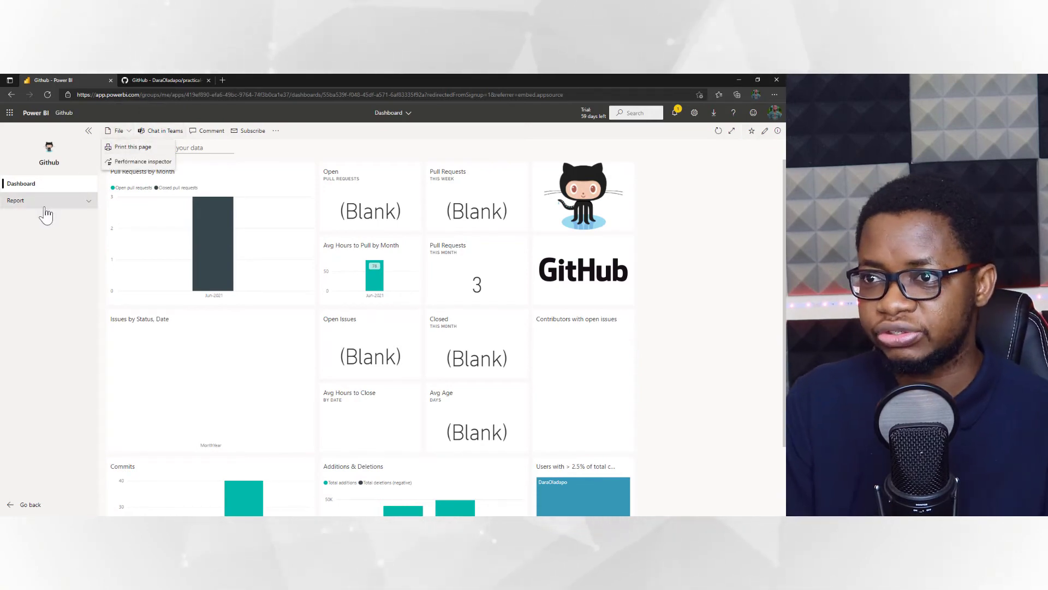
{"action": "left_click", "coordinate": [15, 200]}
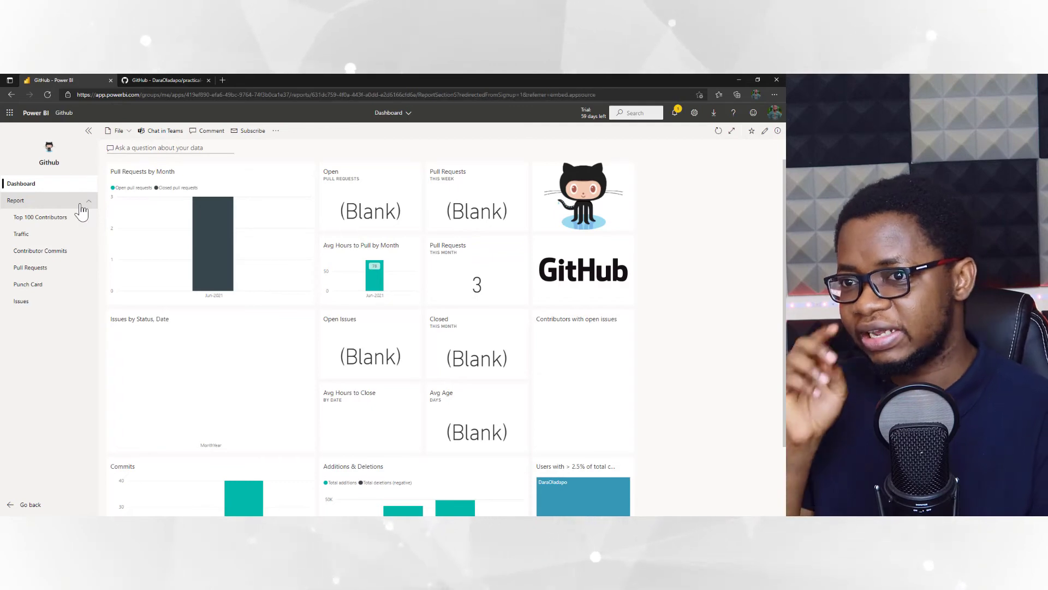
{"action": "left_click", "coordinate": [21, 234]}
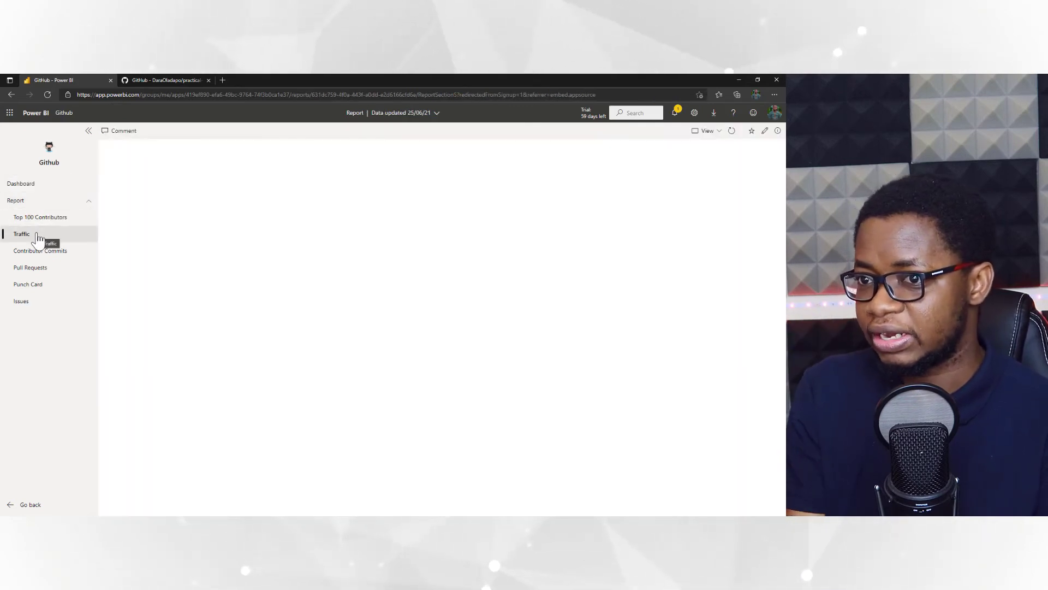
{"action": "left_click", "coordinate": [40, 216]}
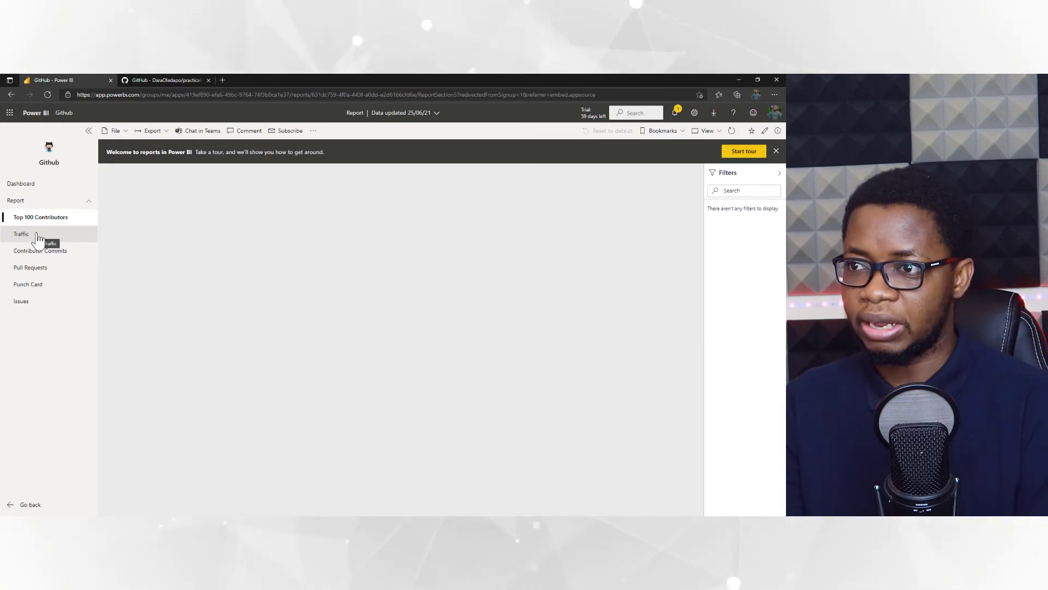
{"action": "left_click", "coordinate": [41, 251]}
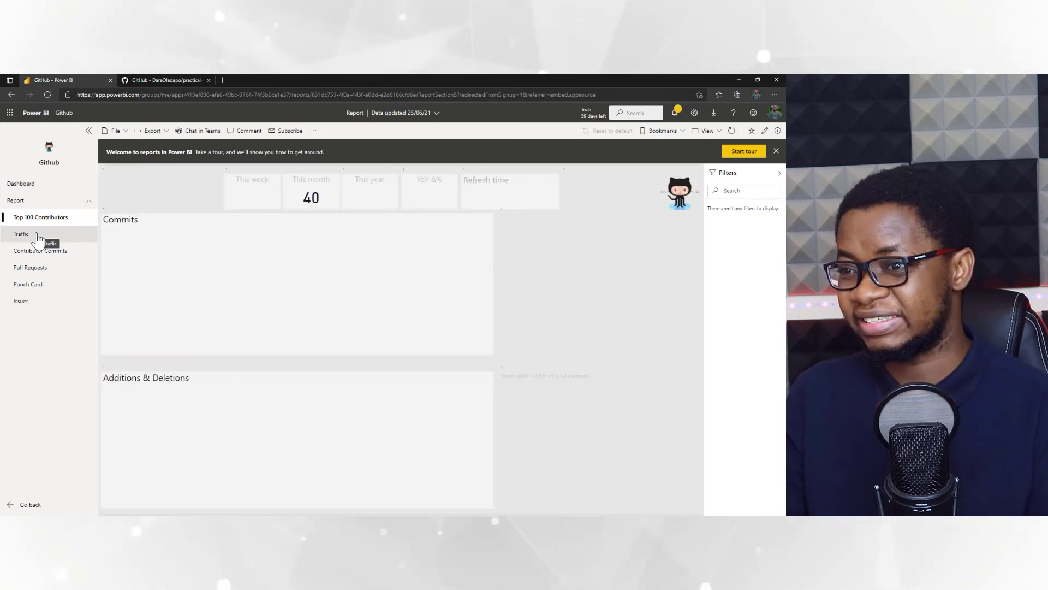
{"action": "left_click", "coordinate": [21, 233]}
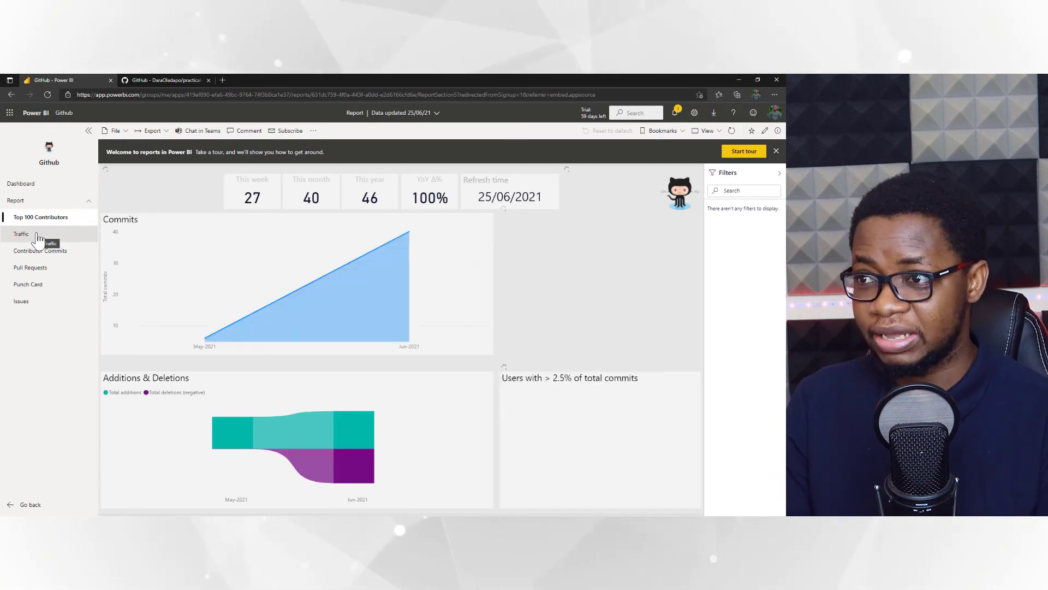
{"action": "left_click", "coordinate": [40, 216]}
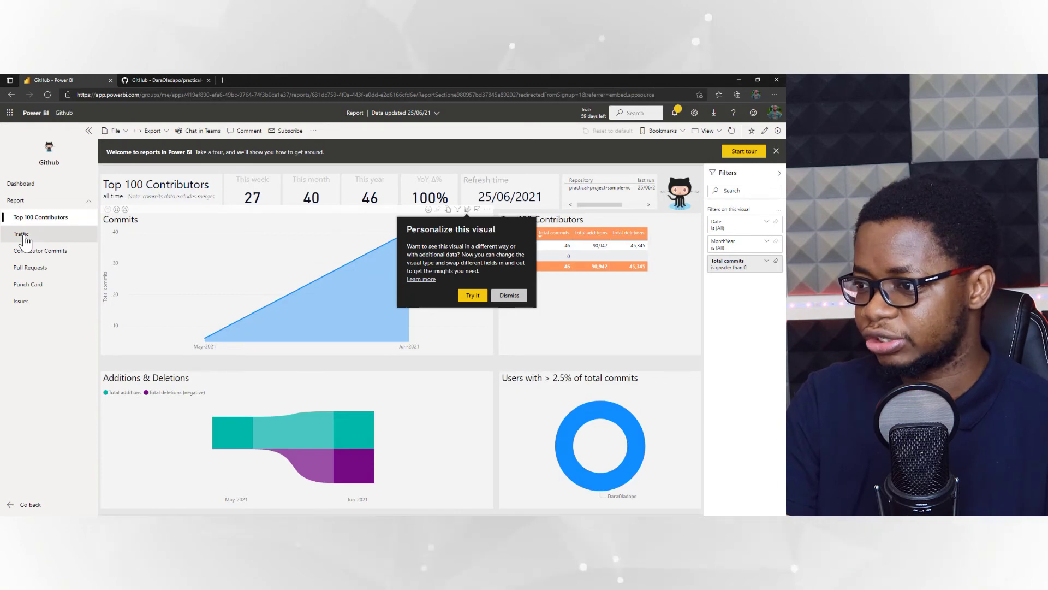
{"action": "left_click", "coordinate": [21, 234]}
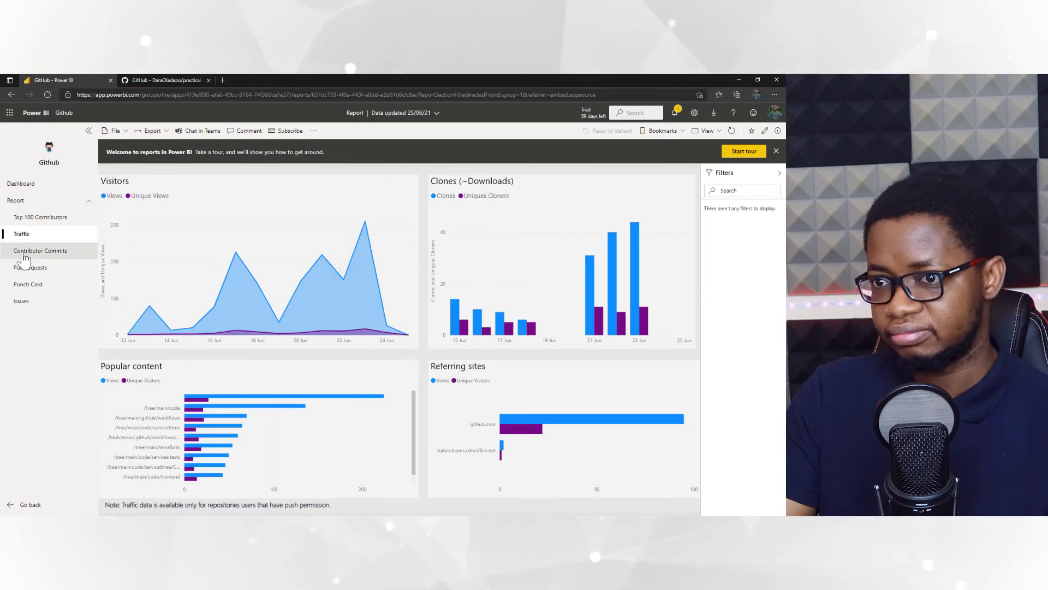
- View Contributor Commits, then open the Pull Requests report page
{"action": "left_click", "coordinate": [40, 250]}
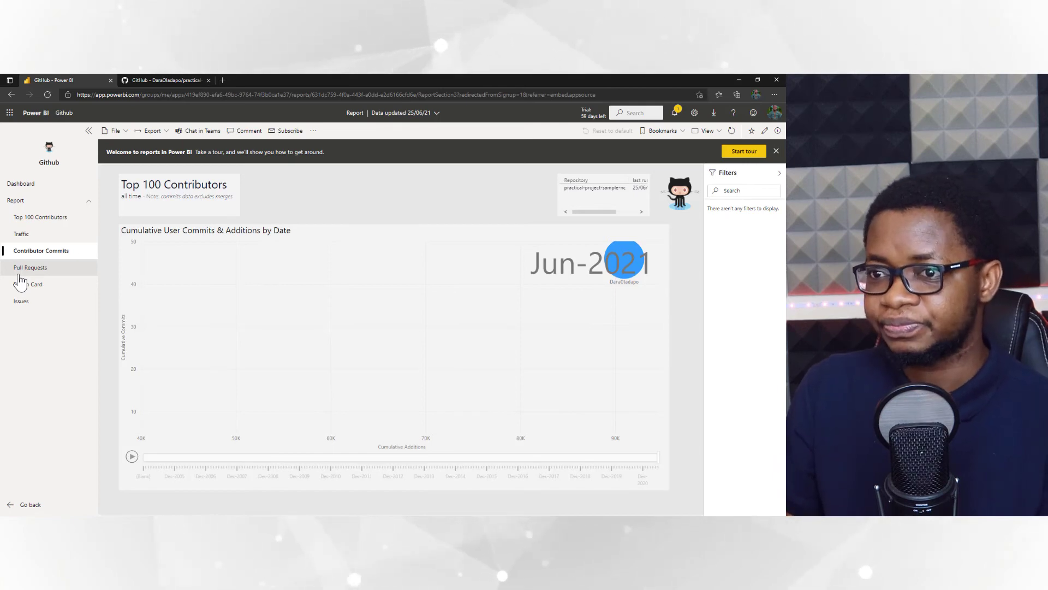
{"action": "left_click", "coordinate": [31, 267]}
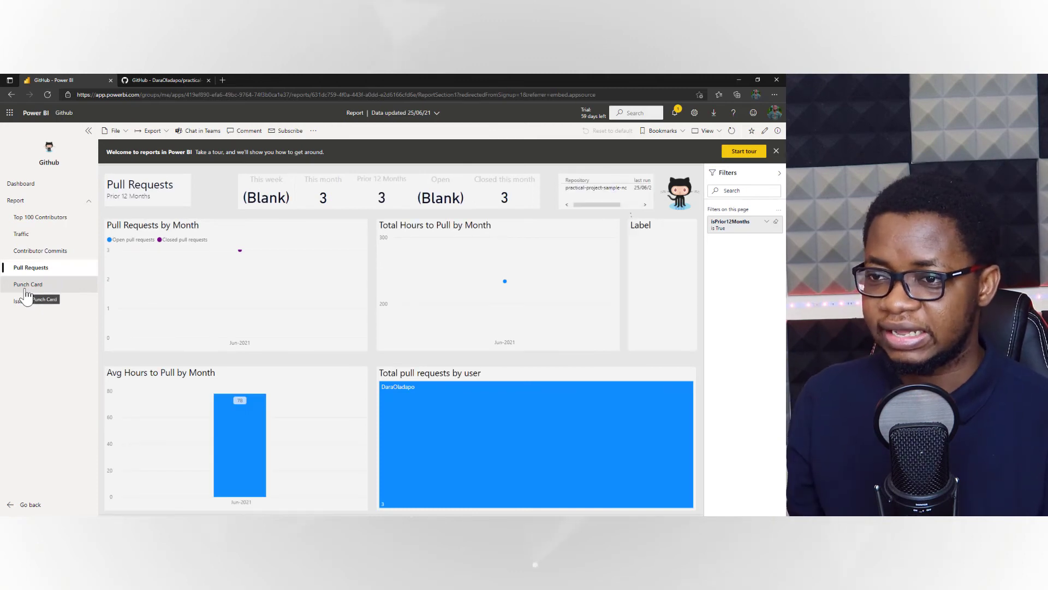
- Show the Punch Card report page with commits by day of week and by hour
{"action": "left_click", "coordinate": [28, 284]}
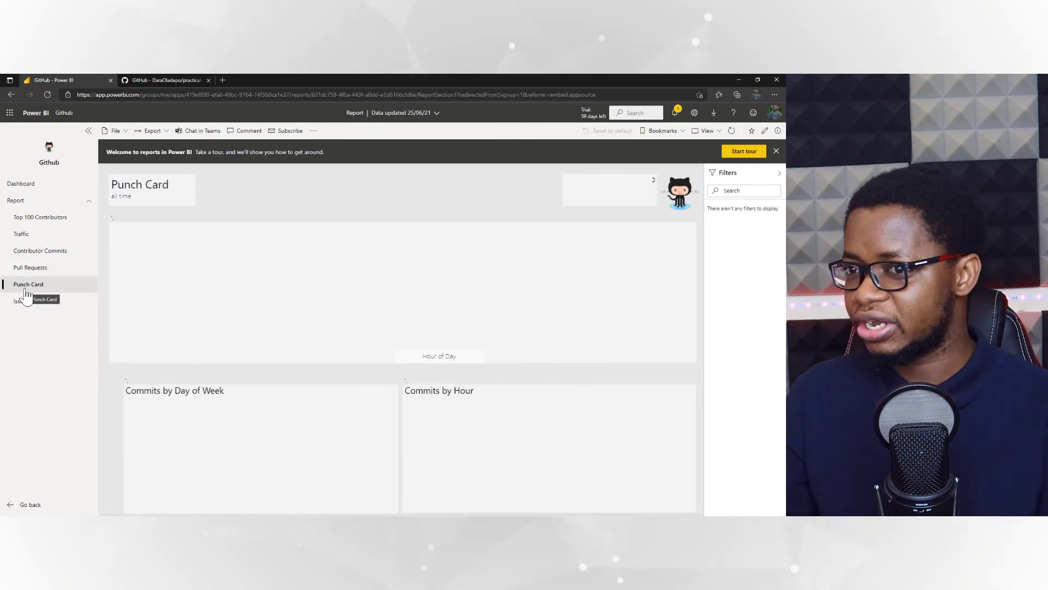
{"action": "left_click", "coordinate": [27, 284]}
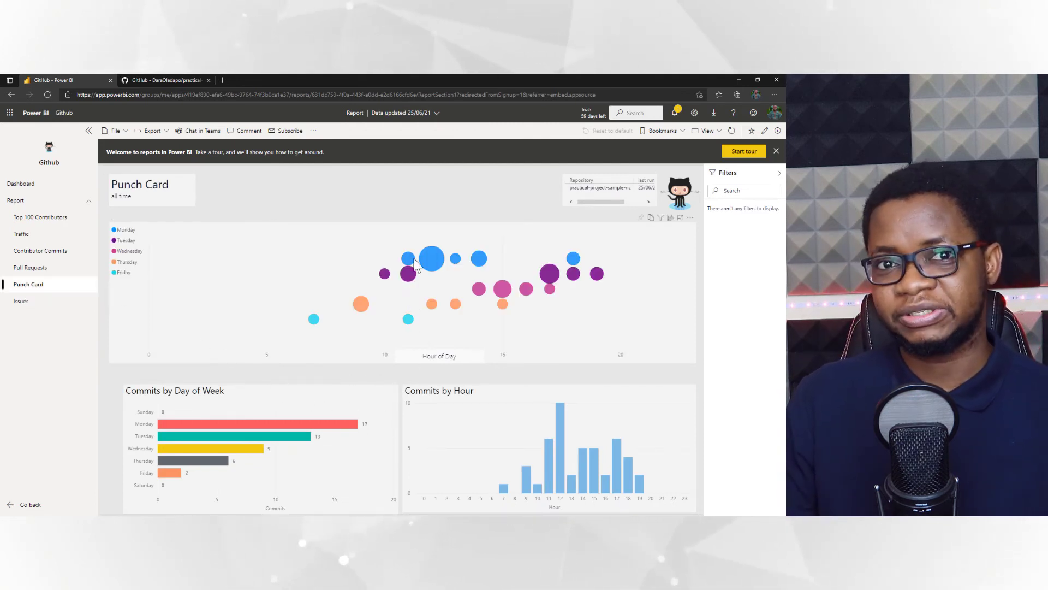
{"action": "mouse_move", "coordinate": [431, 260]}
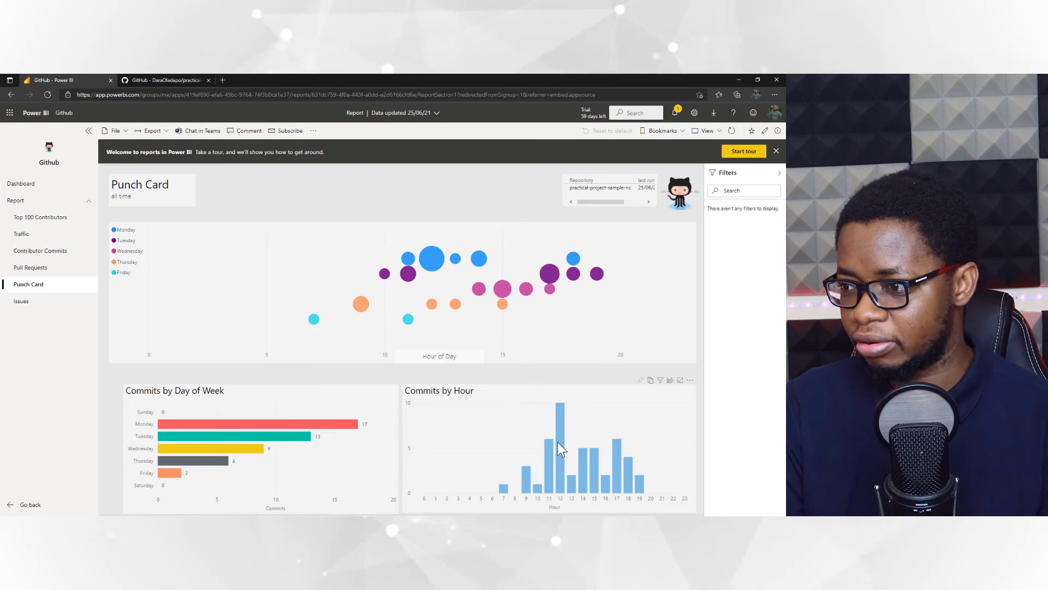
{"action": "mouse_move", "coordinate": [21, 302]}
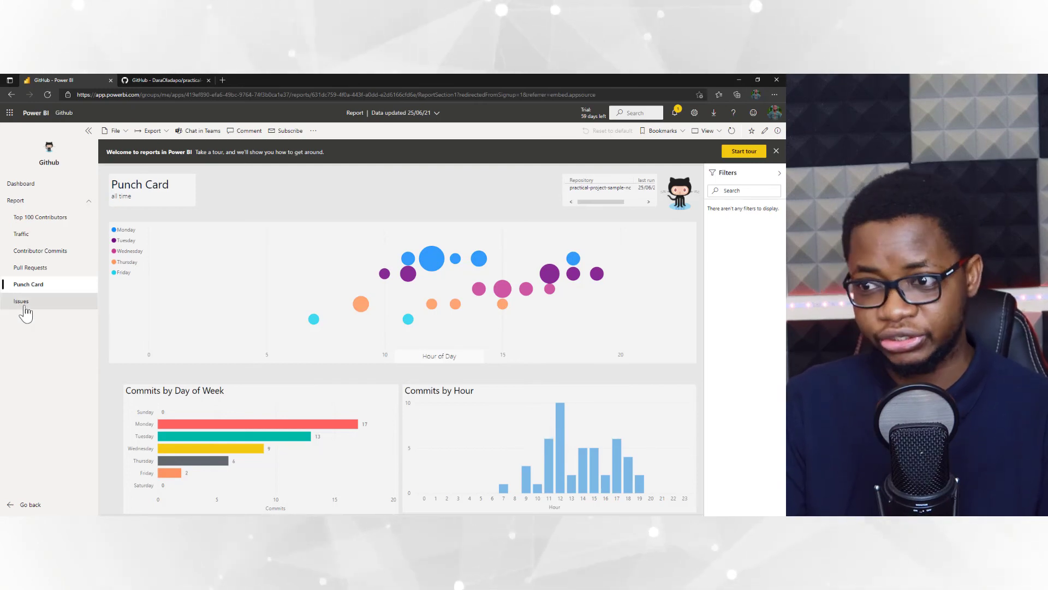
- View the Issues report page, then go back to the GitHub dashboard
{"action": "left_click", "coordinate": [21, 301]}
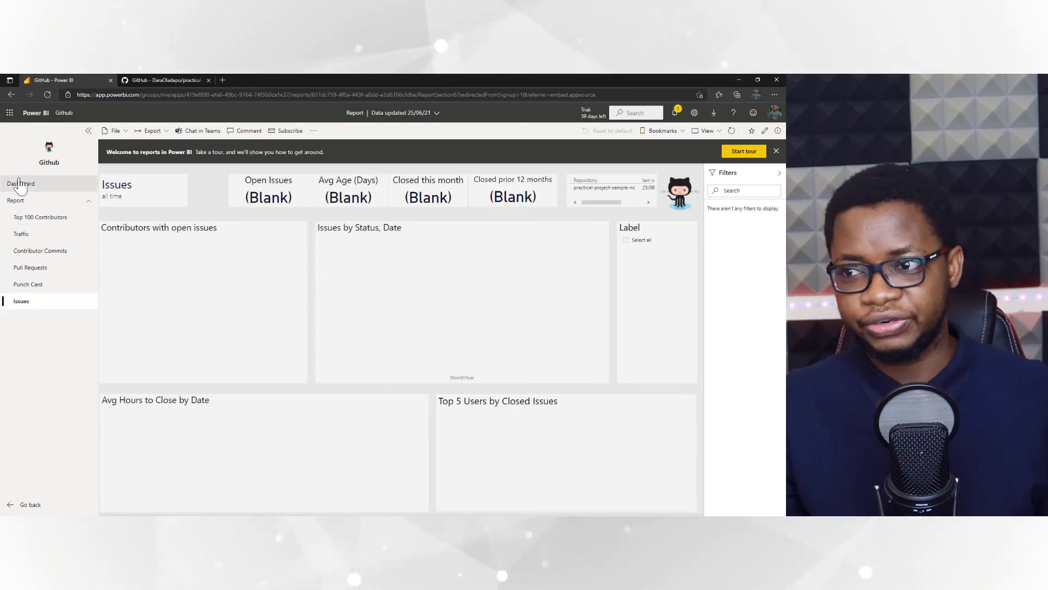
{"action": "left_click", "coordinate": [21, 183]}
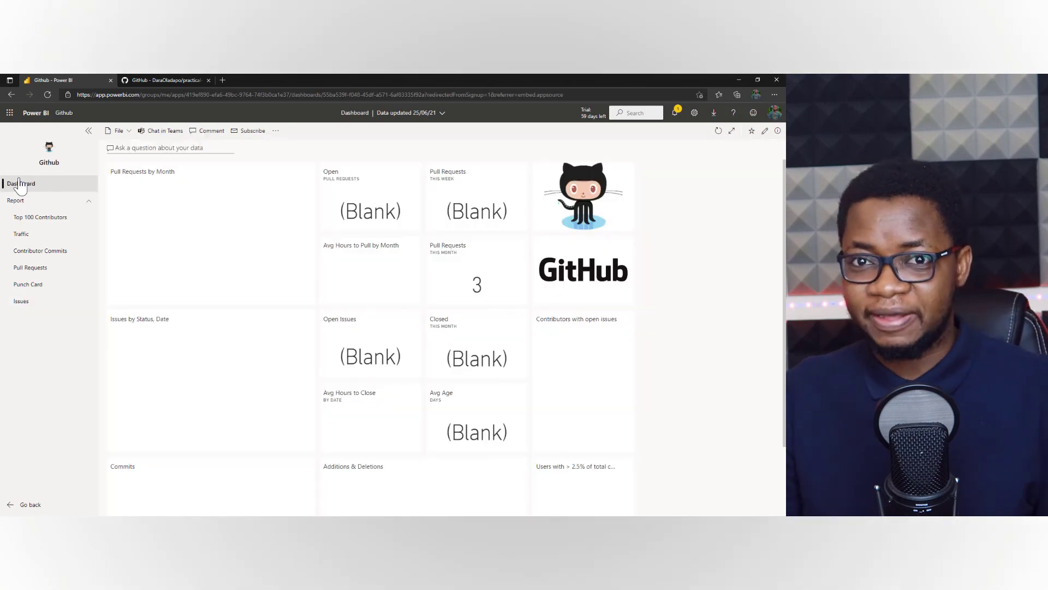